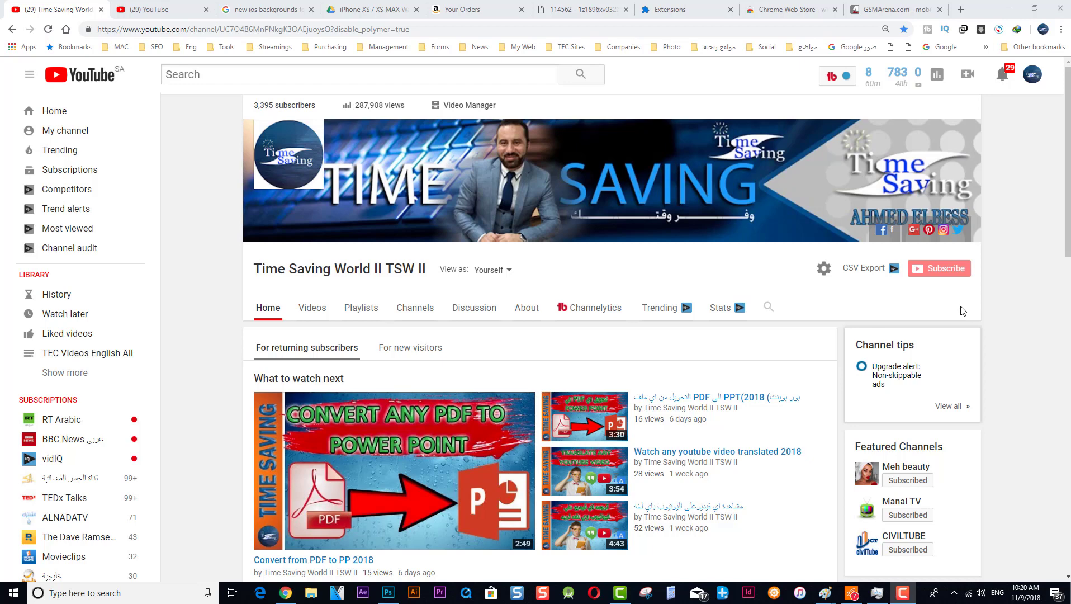
pyautogui.moveTo(265, 247)
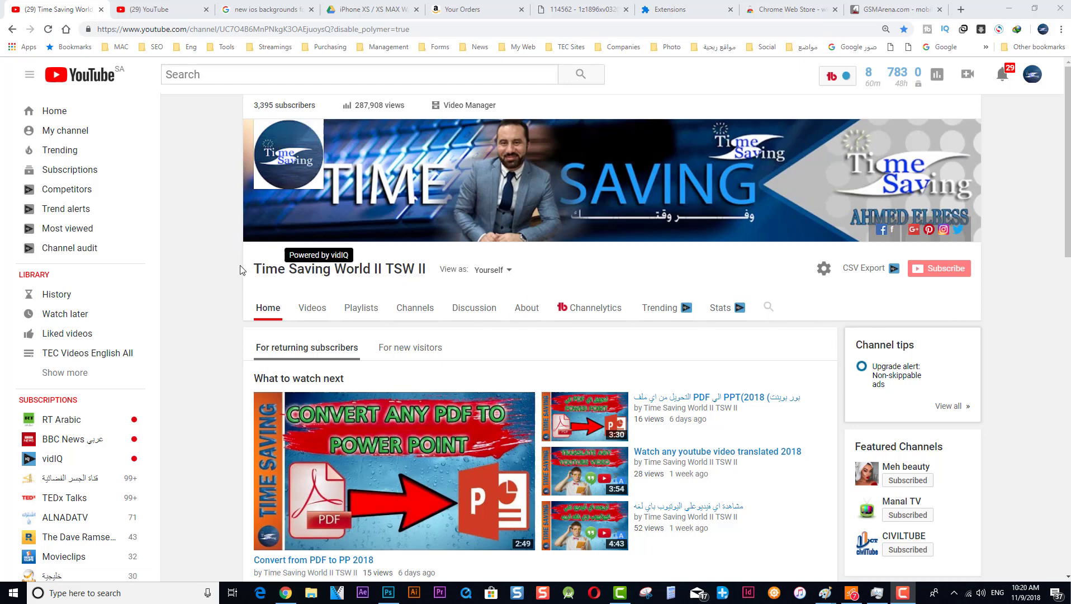
pyautogui.moveTo(194, 241)
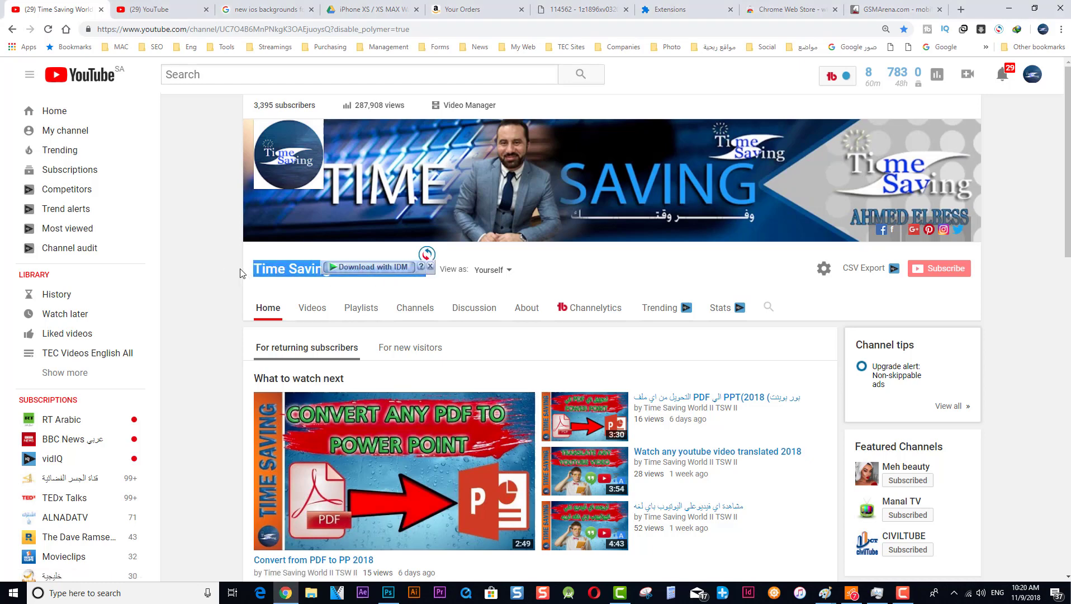
# Step: Scroll the YouTube channel page, then switch over to the GSMArena.com tab
pyautogui.scroll(-3)
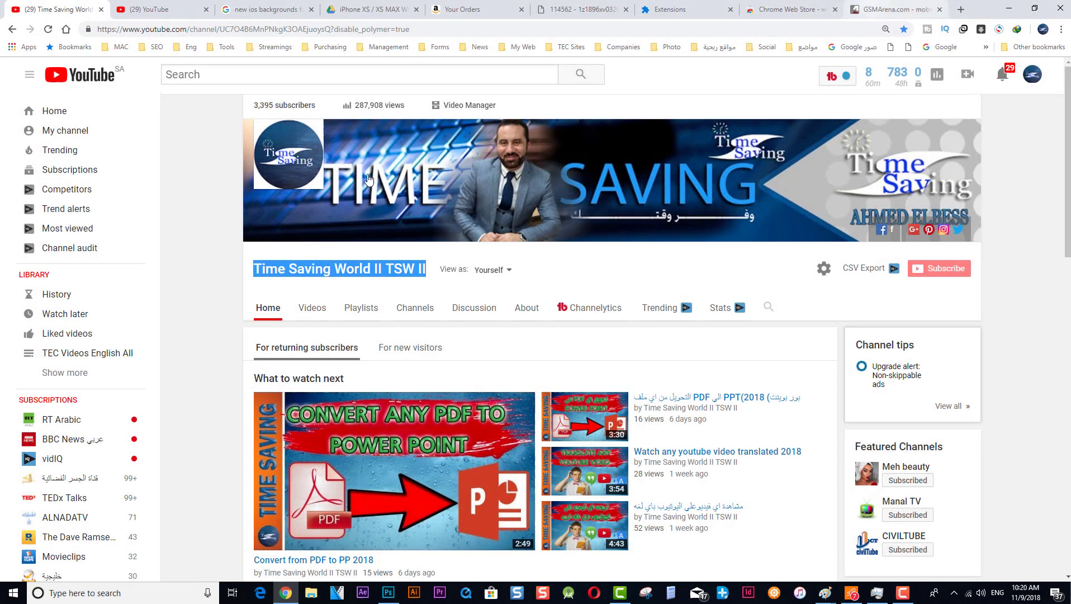
pyautogui.click(877, 9)
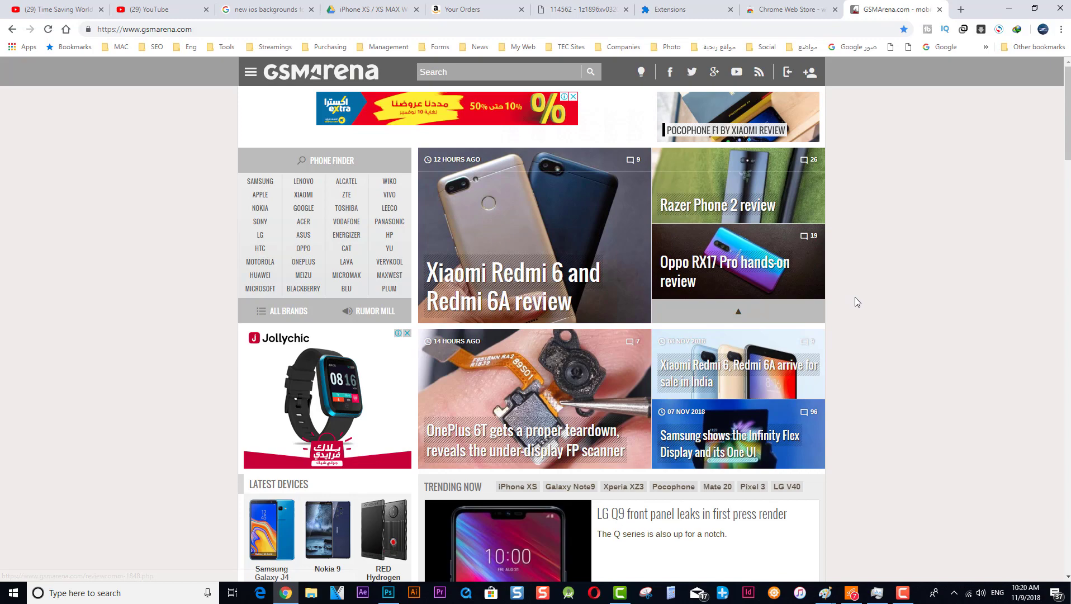
# Step: Start a new tab beside GSMArena and expand Chrome's ⋮ menu to More tools
pyautogui.scroll(-3)
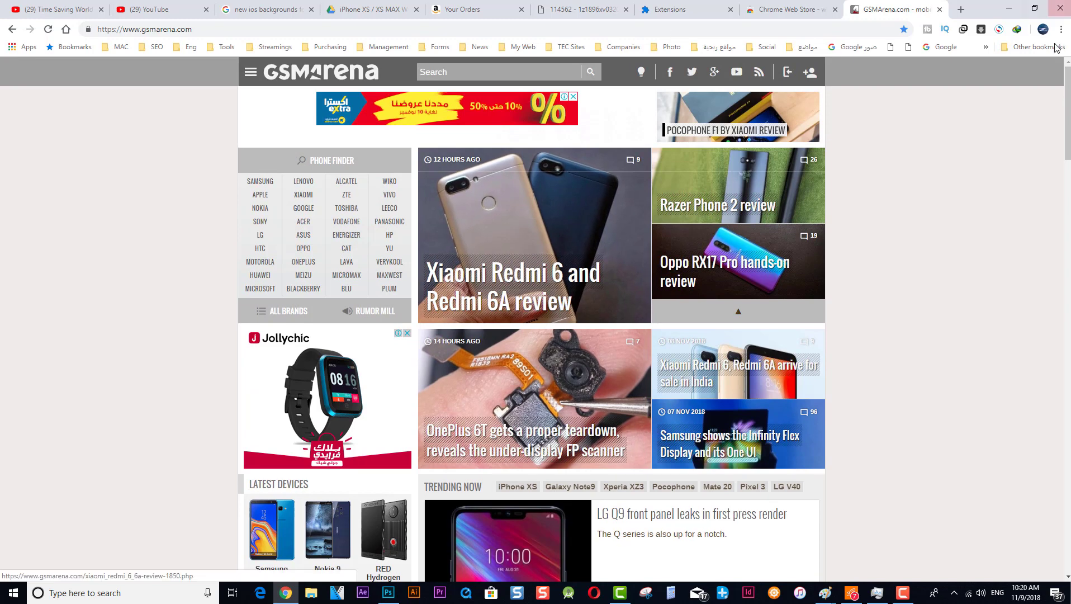
pyautogui.click(785, 9)
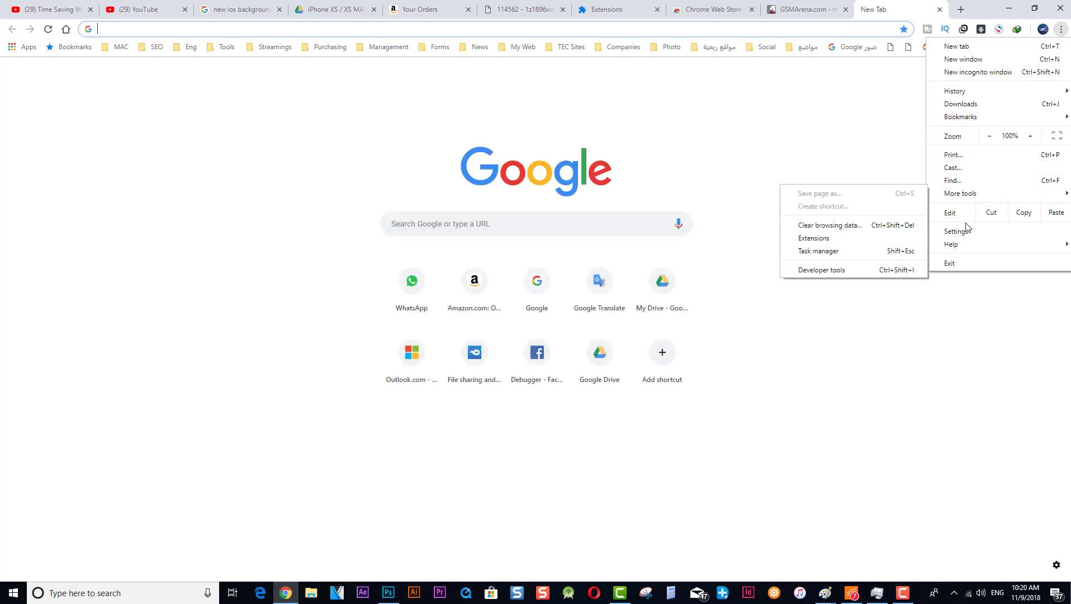
pyautogui.moveTo(966, 193)
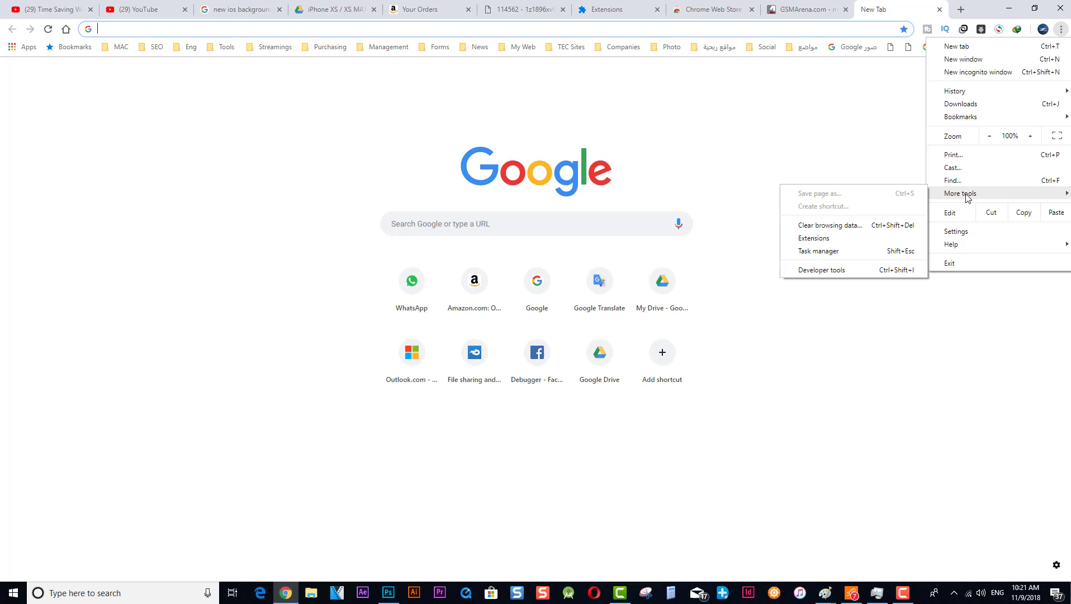
pyautogui.moveTo(964, 197)
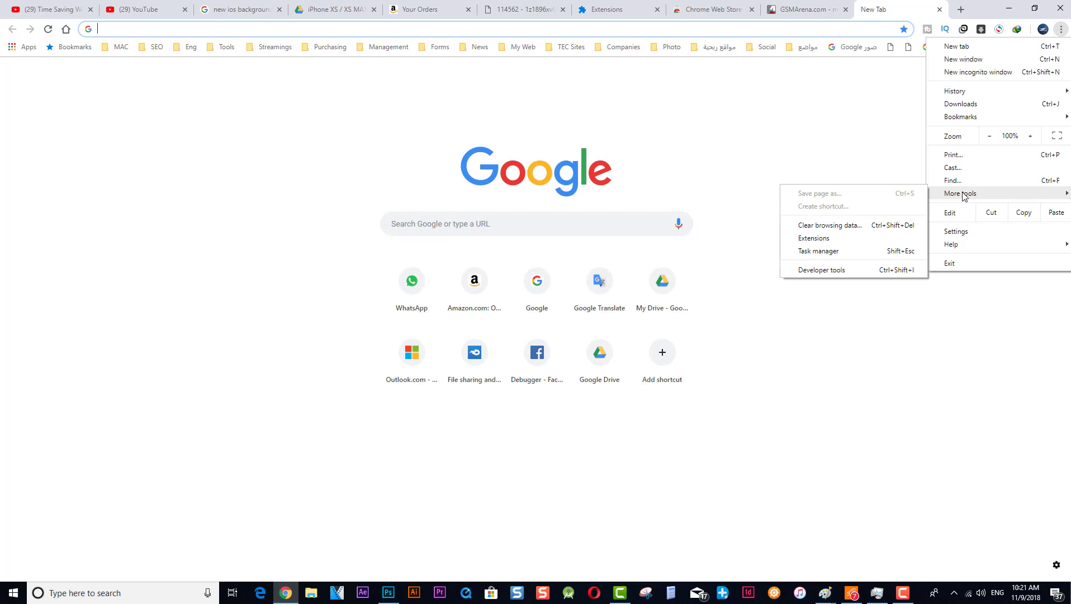
pyautogui.moveTo(828, 238)
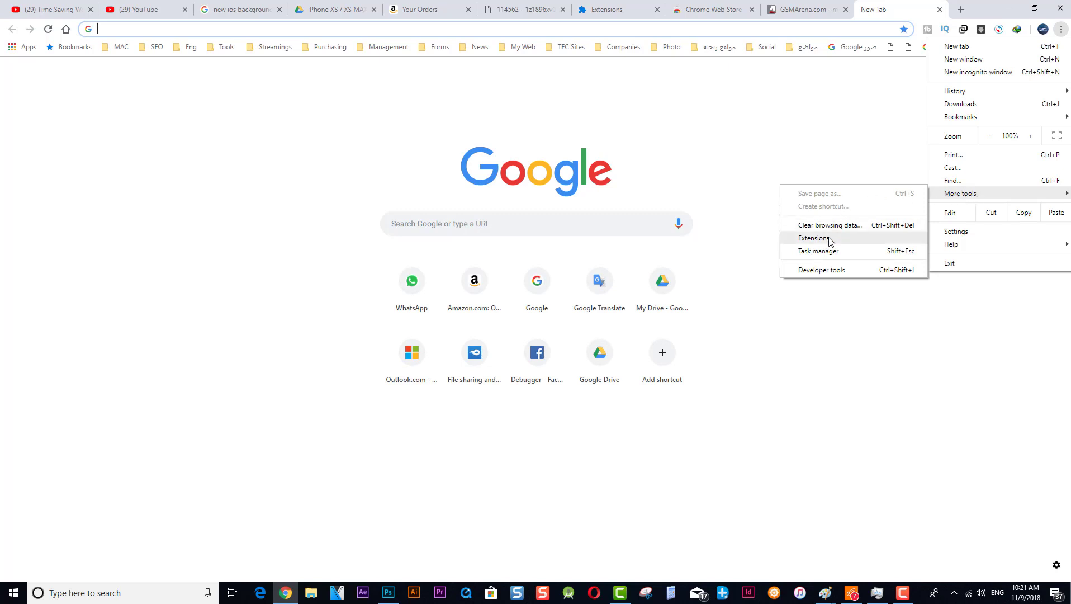
# Step: Go from More tools > Extensions through the Extensions menu to the Chrome Web Store
pyautogui.click(813, 238)
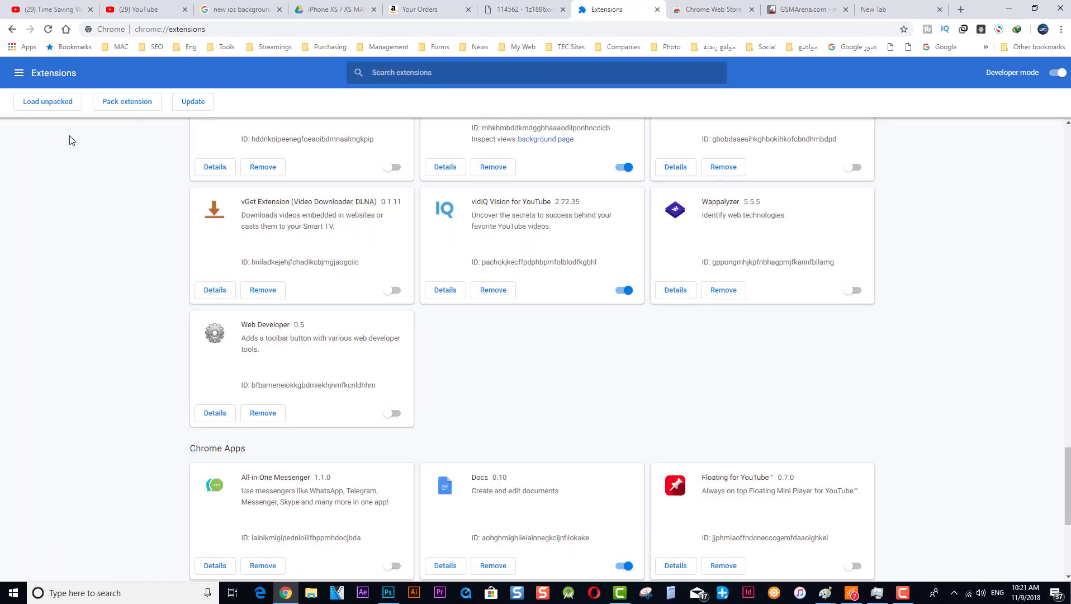
pyautogui.moveTo(19, 73)
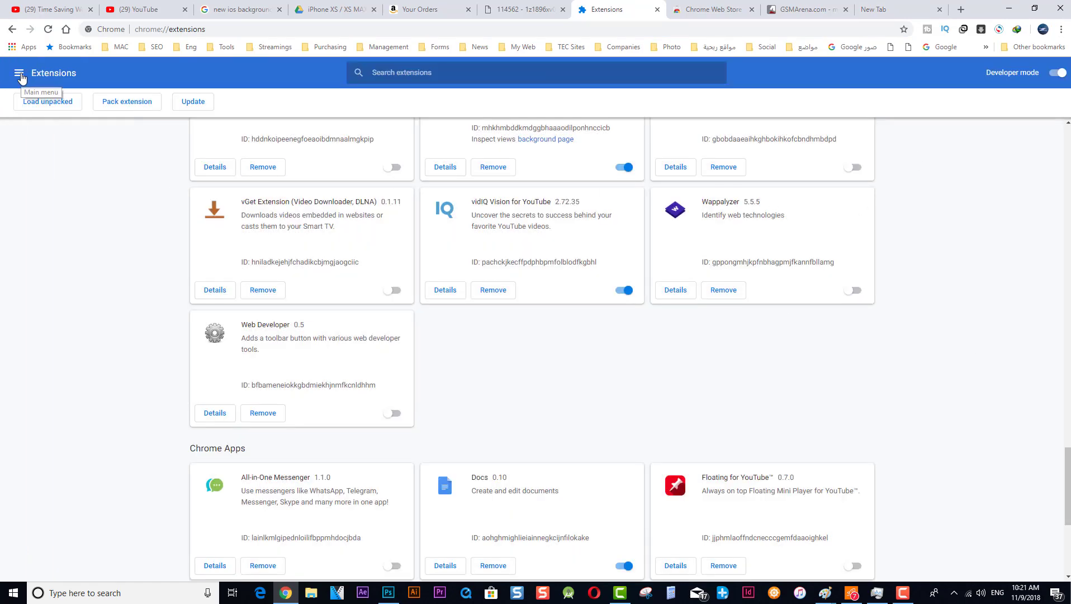
pyautogui.click(19, 73)
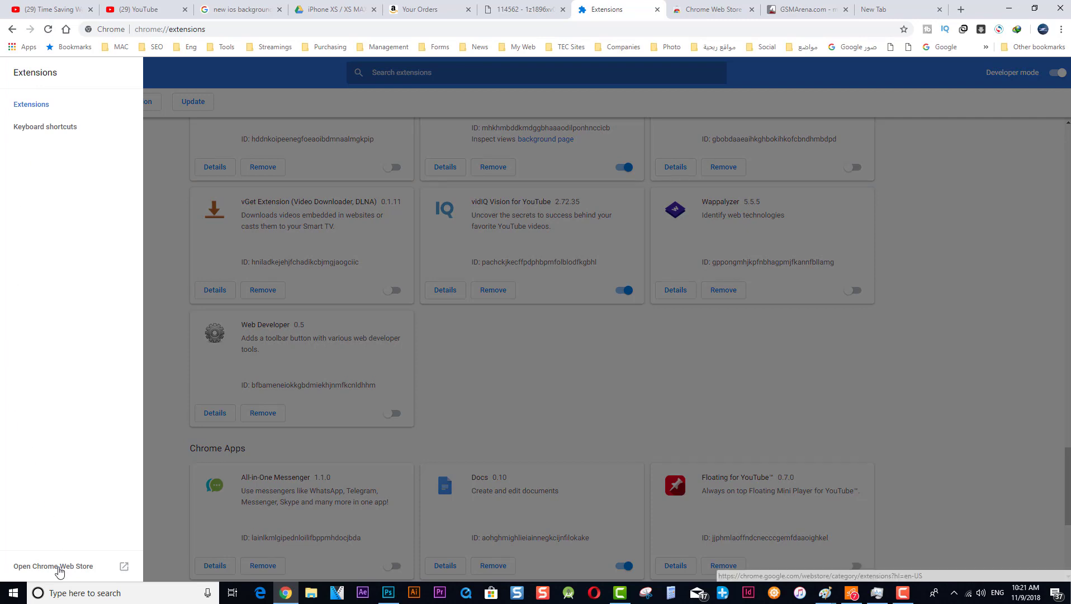
pyautogui.moveTo(65, 571)
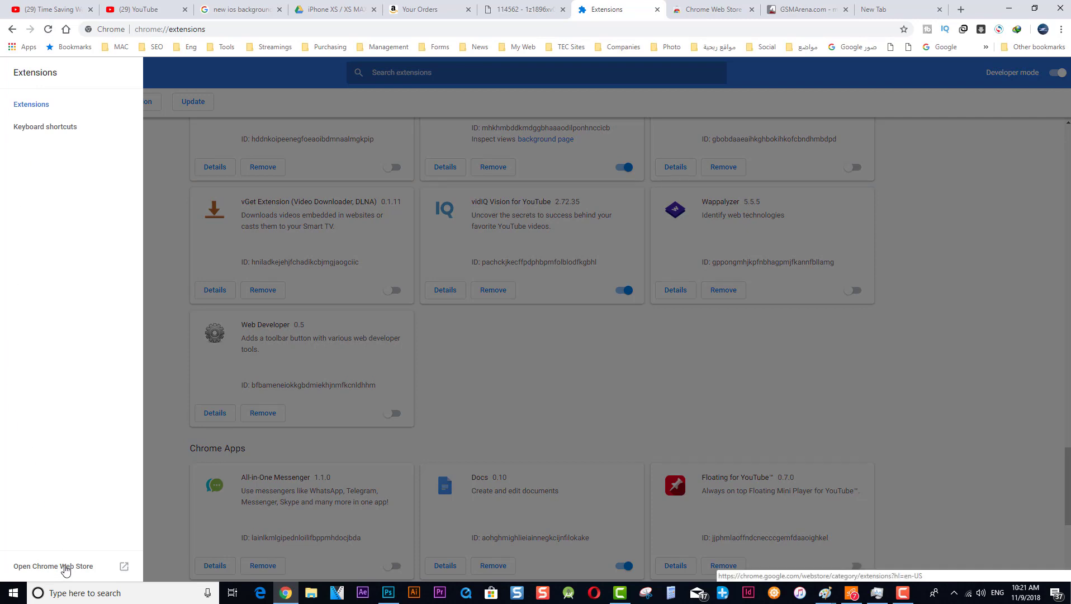
pyautogui.click(53, 567)
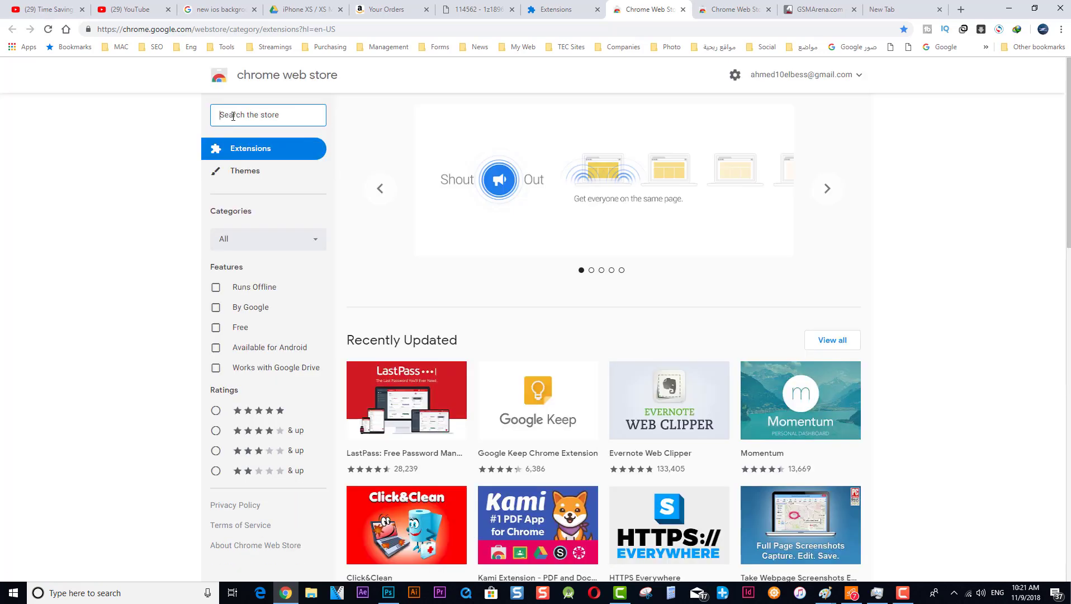
# Step: Search the store for 'what font', add What Font - find font, and activate it on GSMArena
pyautogui.write('what')
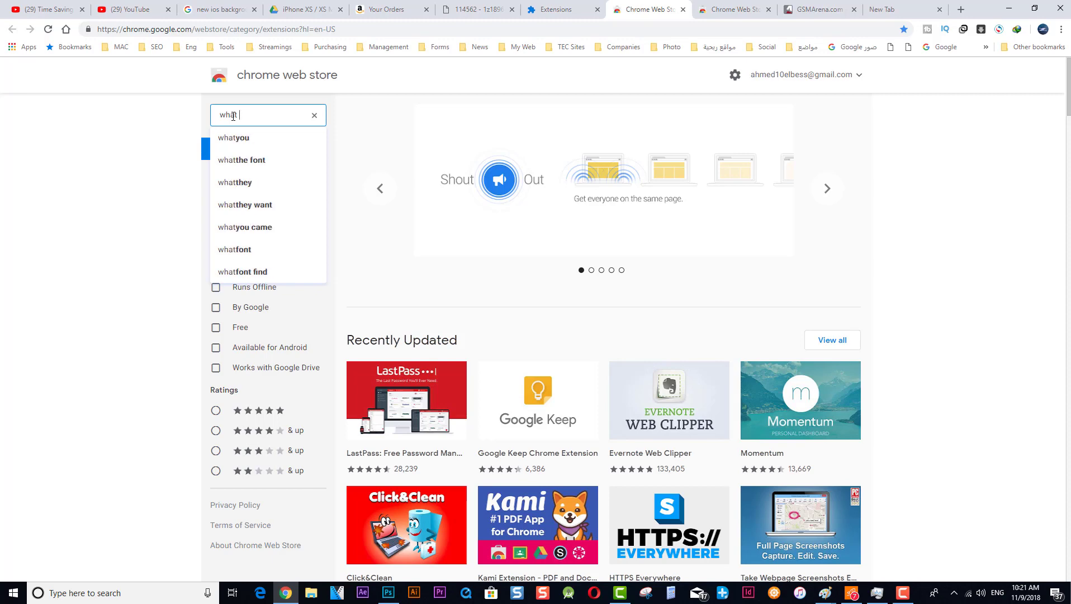
pyautogui.click(235, 249)
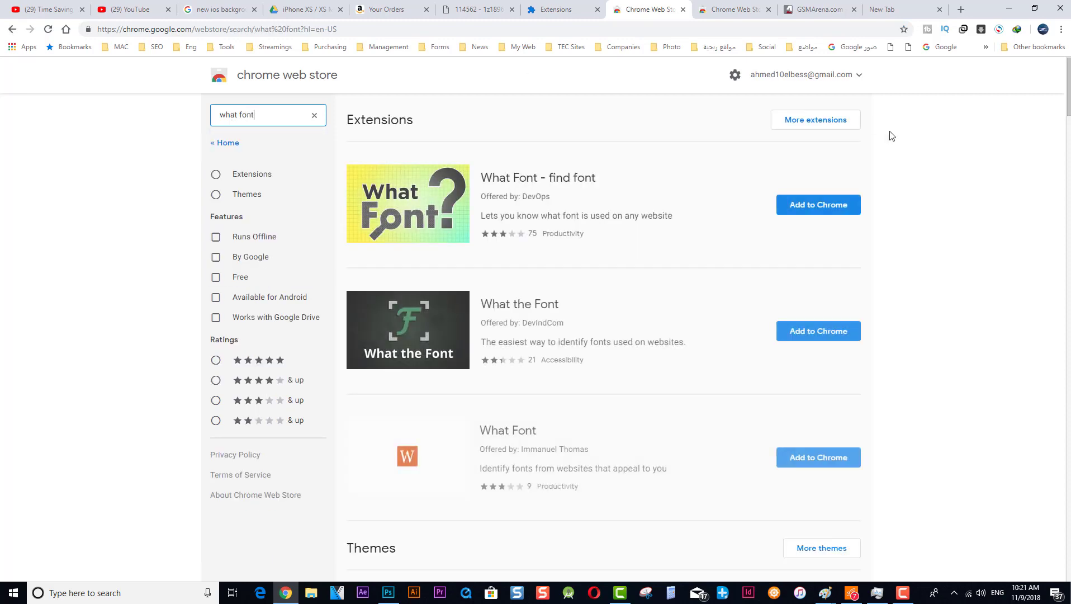
pyautogui.moveTo(740, 224)
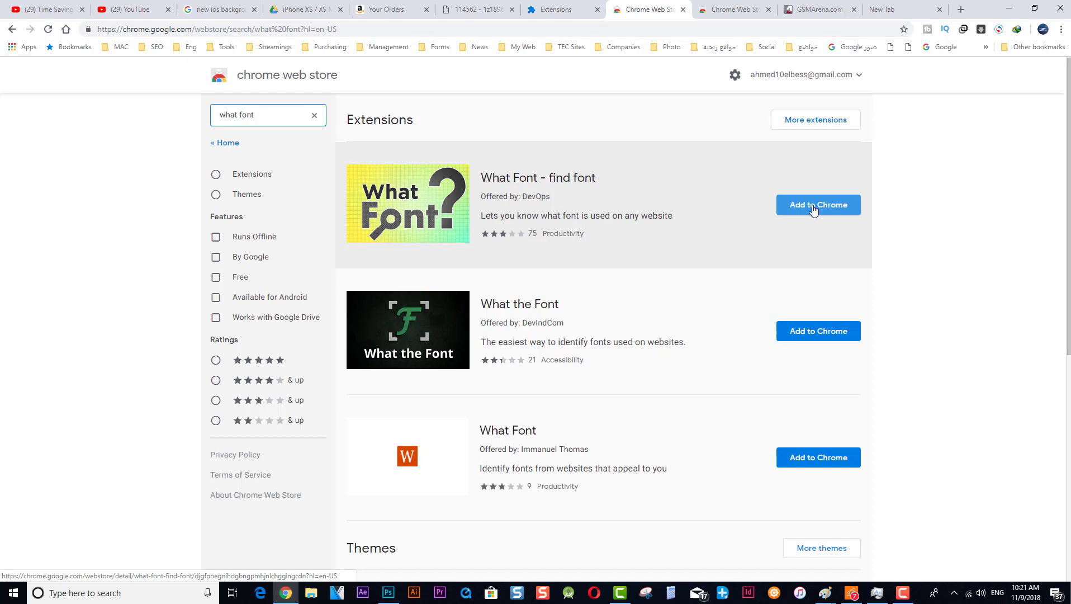
pyautogui.click(818, 204)
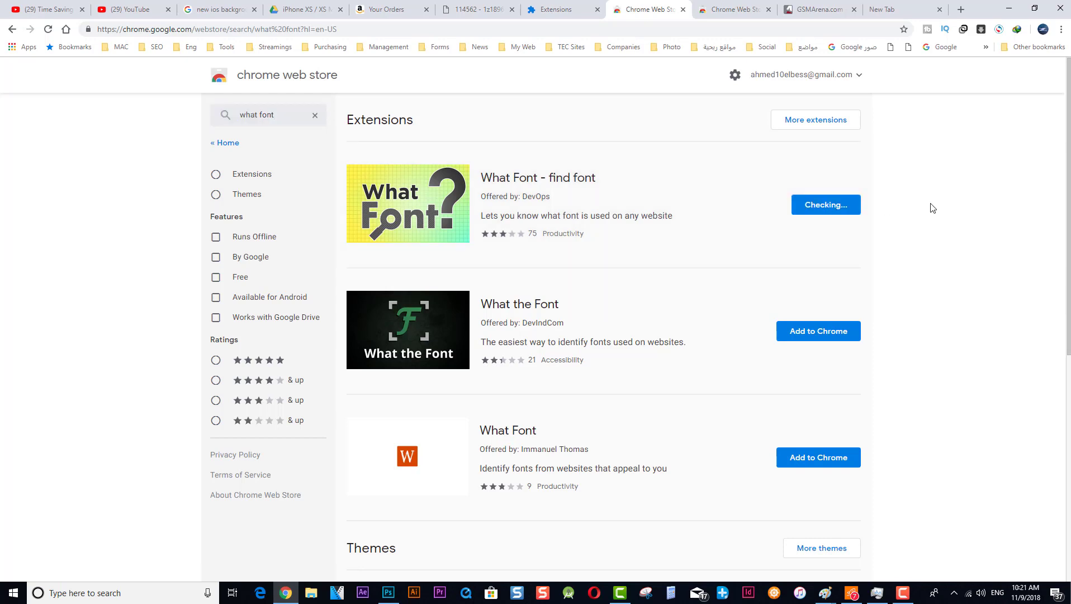
pyautogui.click(825, 204)
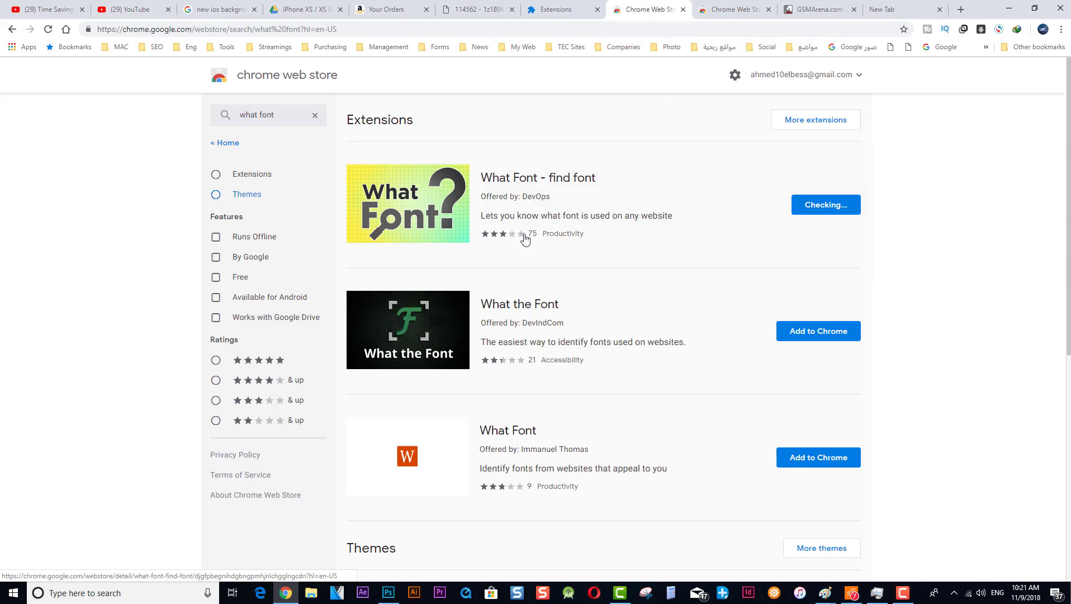
pyautogui.moveTo(917, 231)
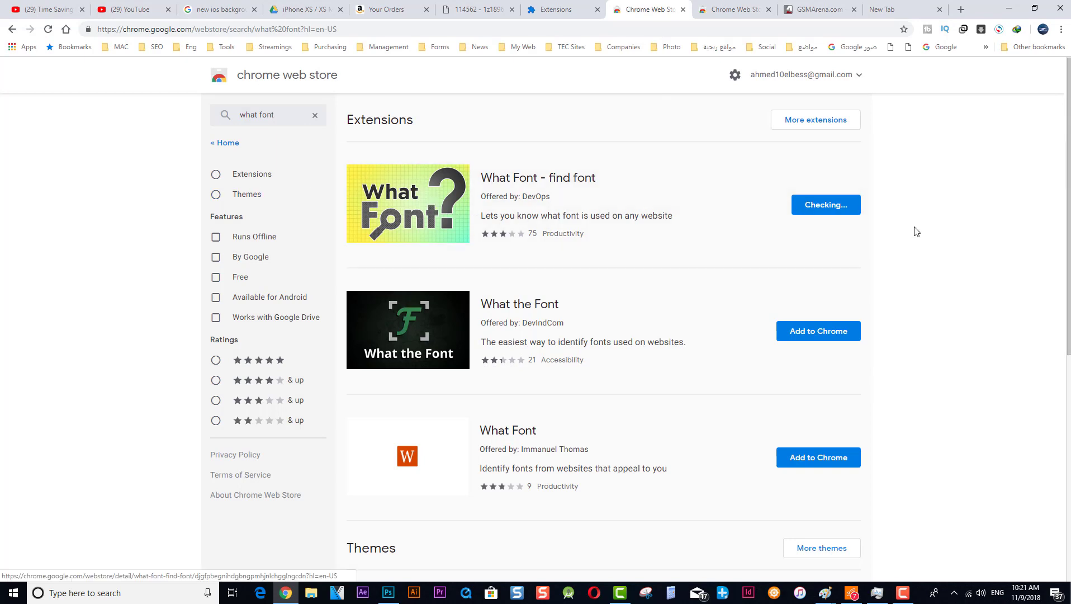
pyautogui.click(825, 204)
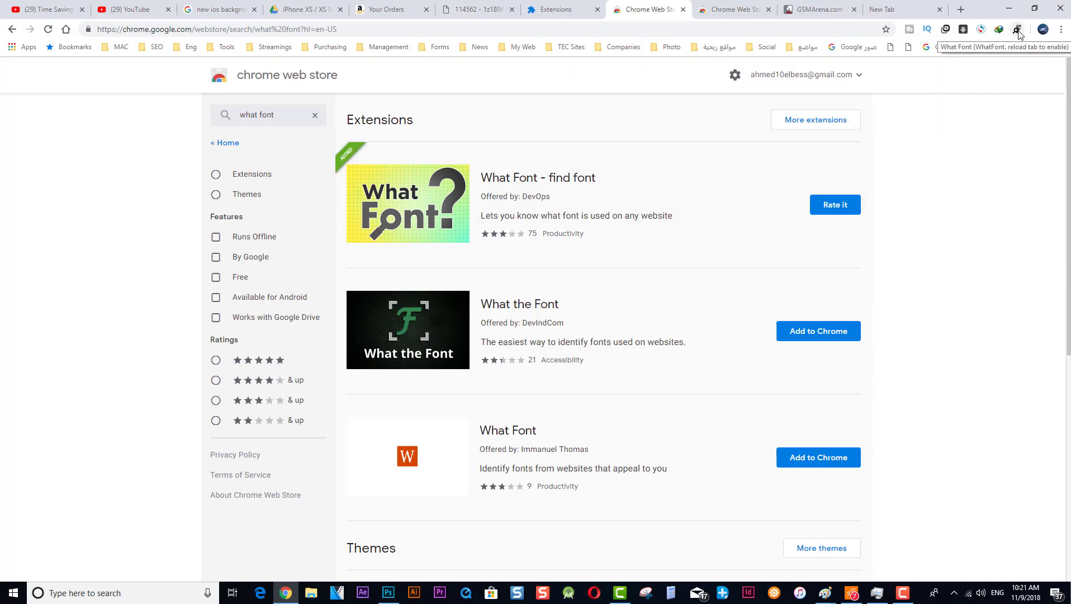
pyautogui.click(813, 9)
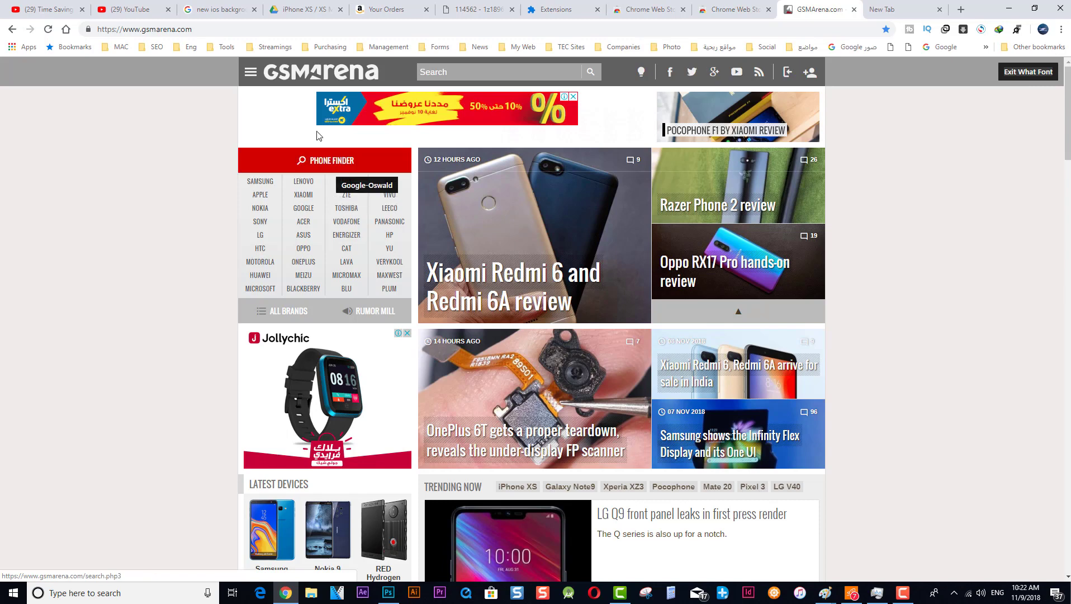
pyautogui.moveTo(482, 73)
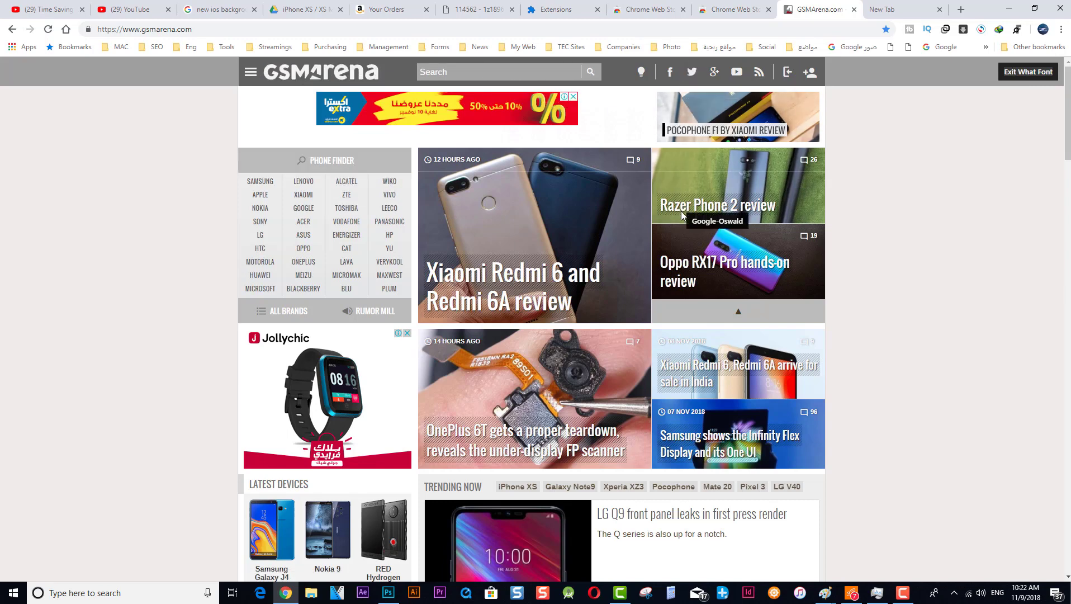
pyautogui.moveTo(680, 235)
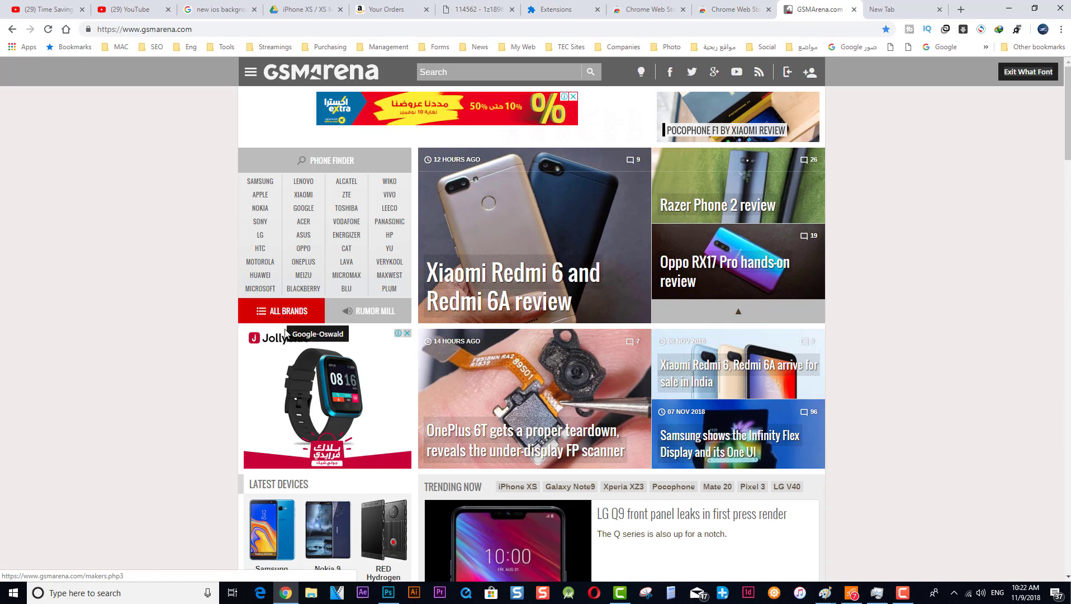
# Step: Inspect GSMArena headlines and device lists with What Font, identifying Oswald and Arimo, then start a new tab
pyautogui.scroll(-3)
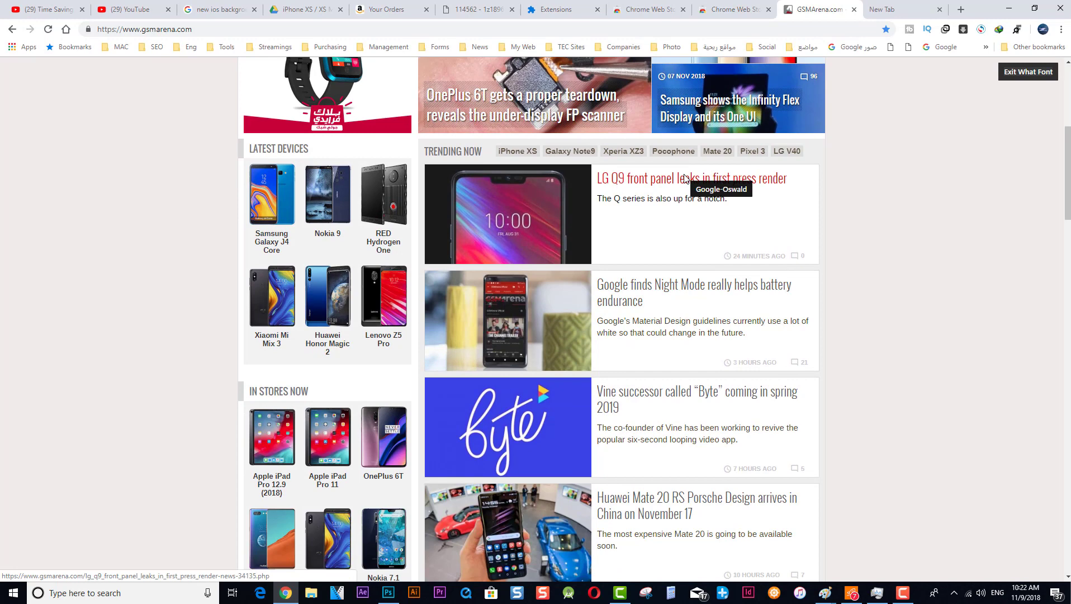
pyautogui.scroll(-3)
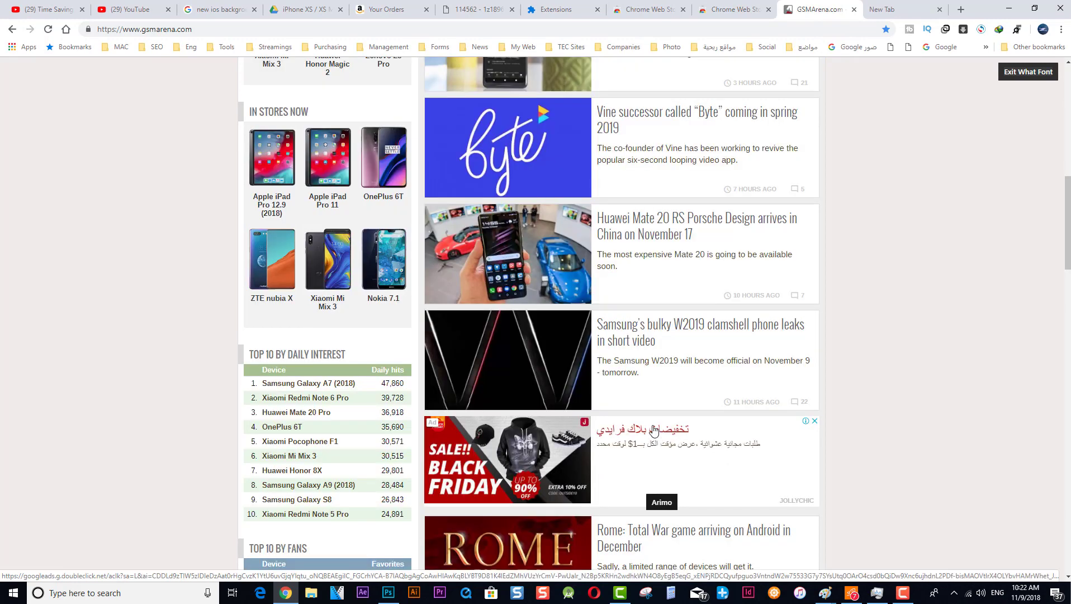
pyautogui.moveTo(646, 435)
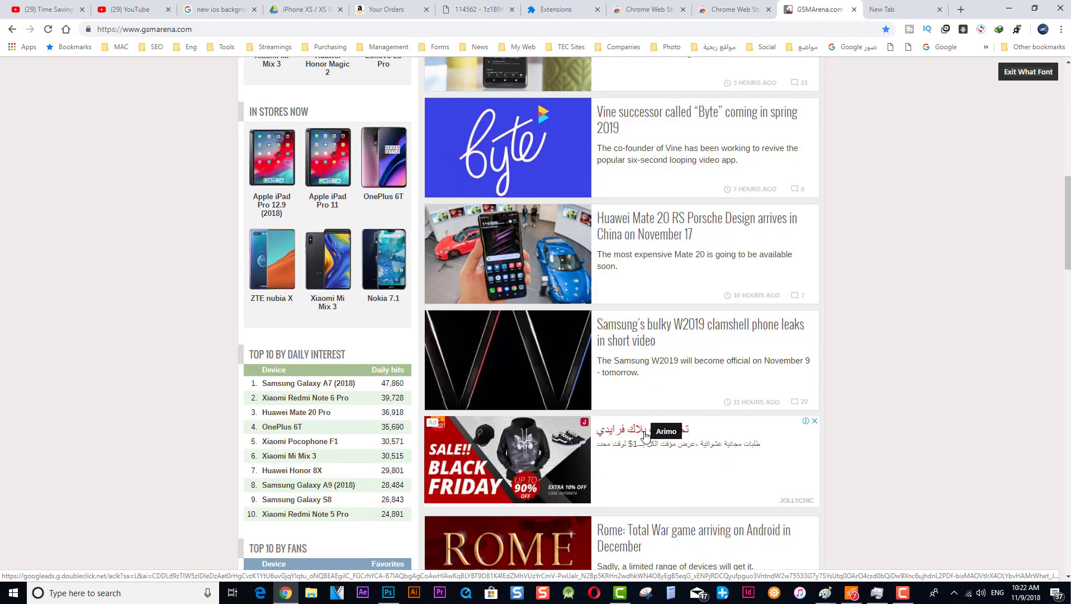
pyautogui.scroll(-3)
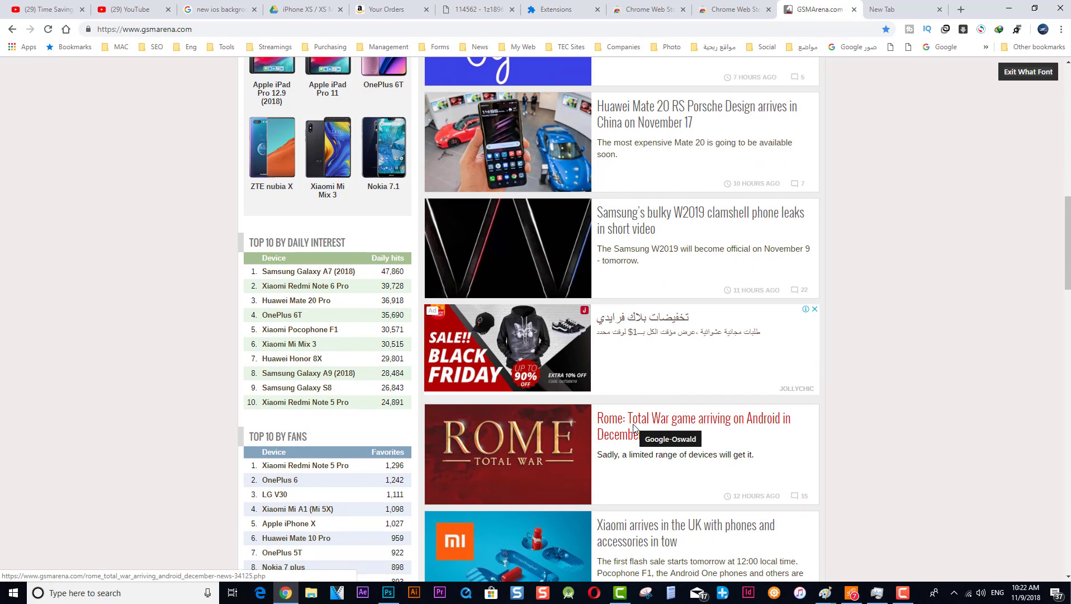
pyautogui.moveTo(251, 393)
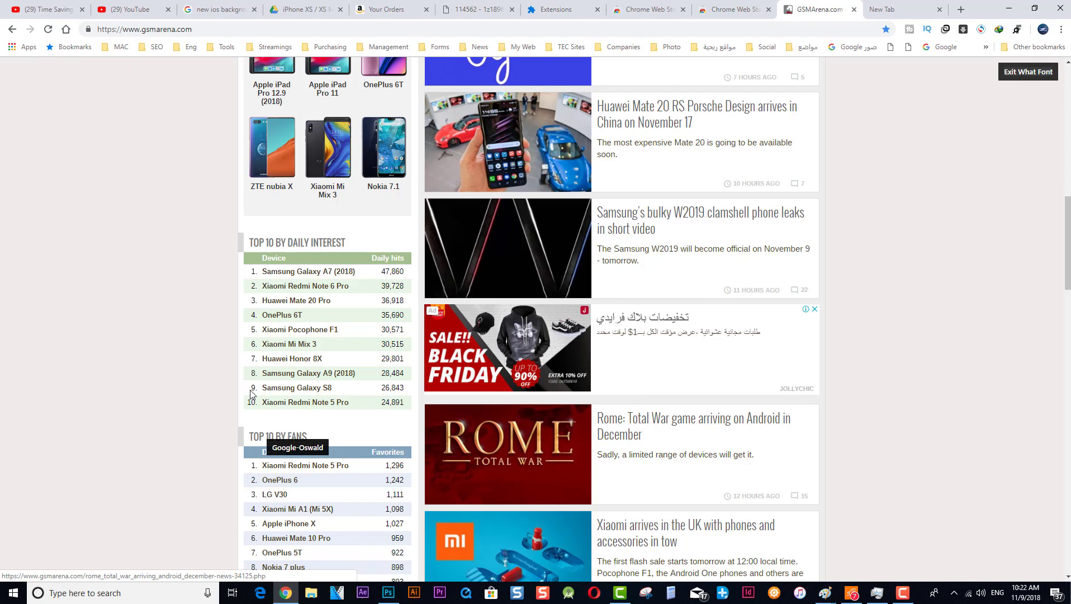
pyautogui.moveTo(308, 373)
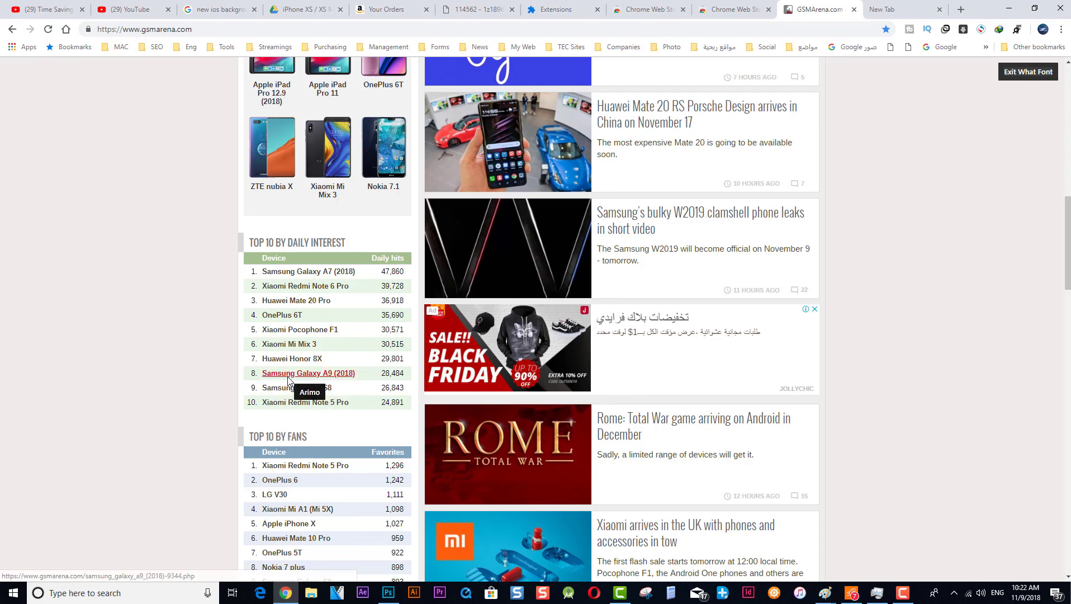
pyautogui.scroll(-3)
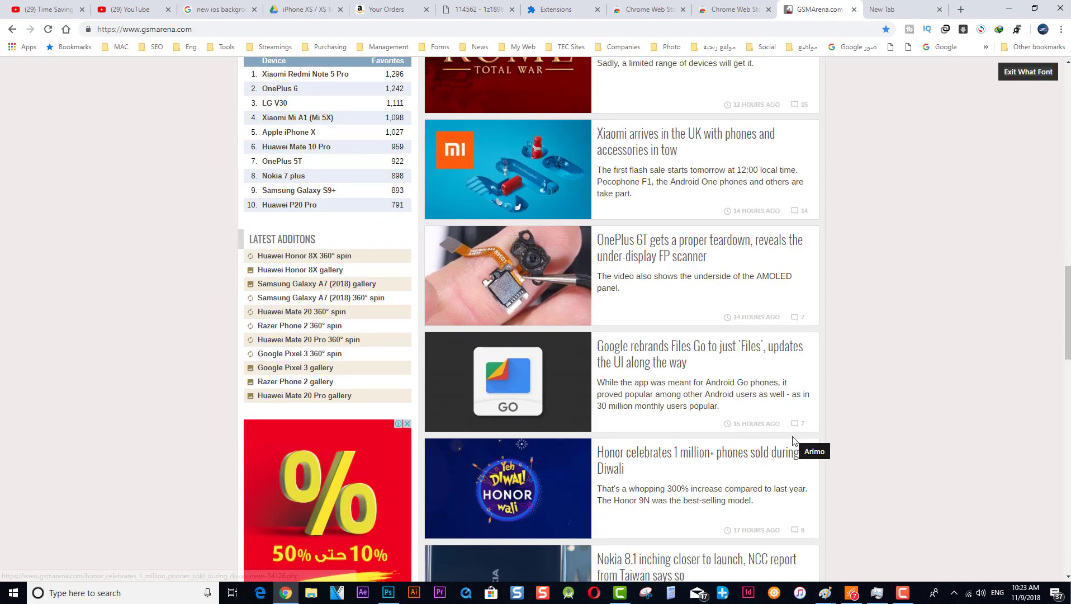
pyautogui.scroll(-3)
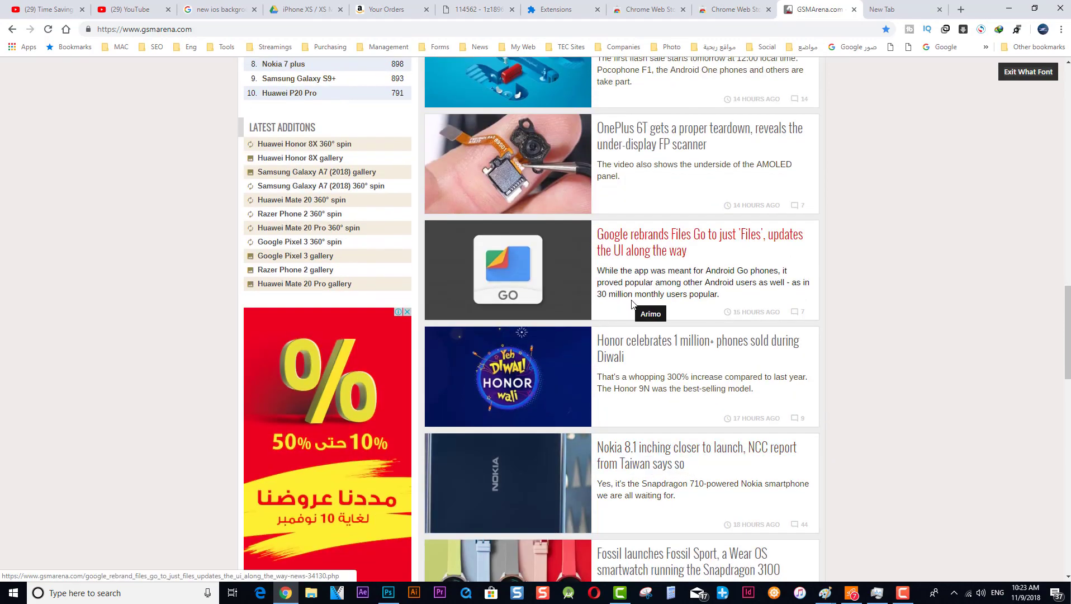
pyautogui.scroll(-3)
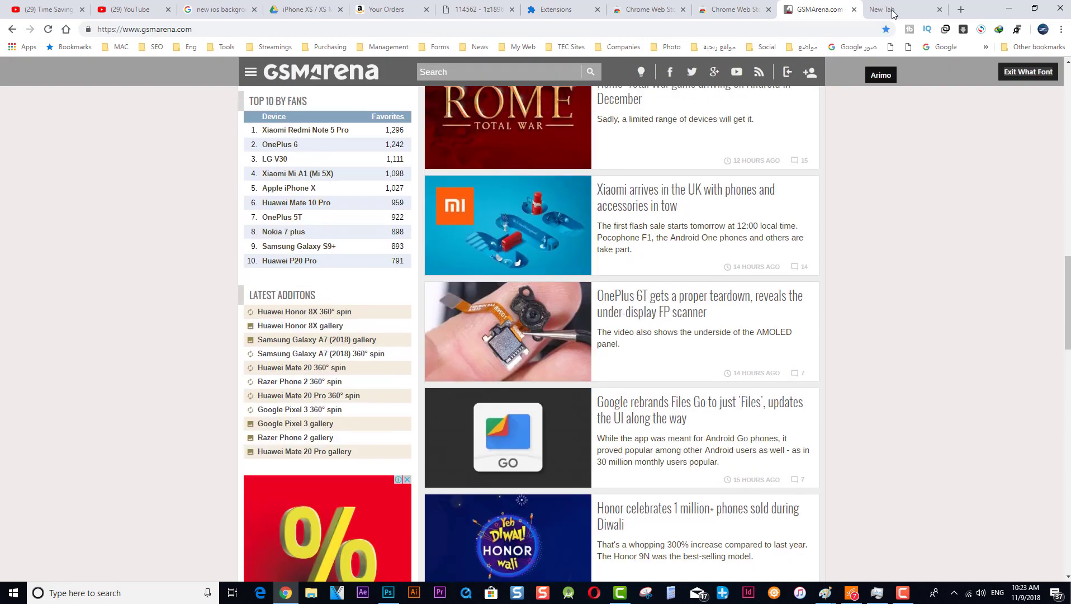
pyautogui.click(899, 9)
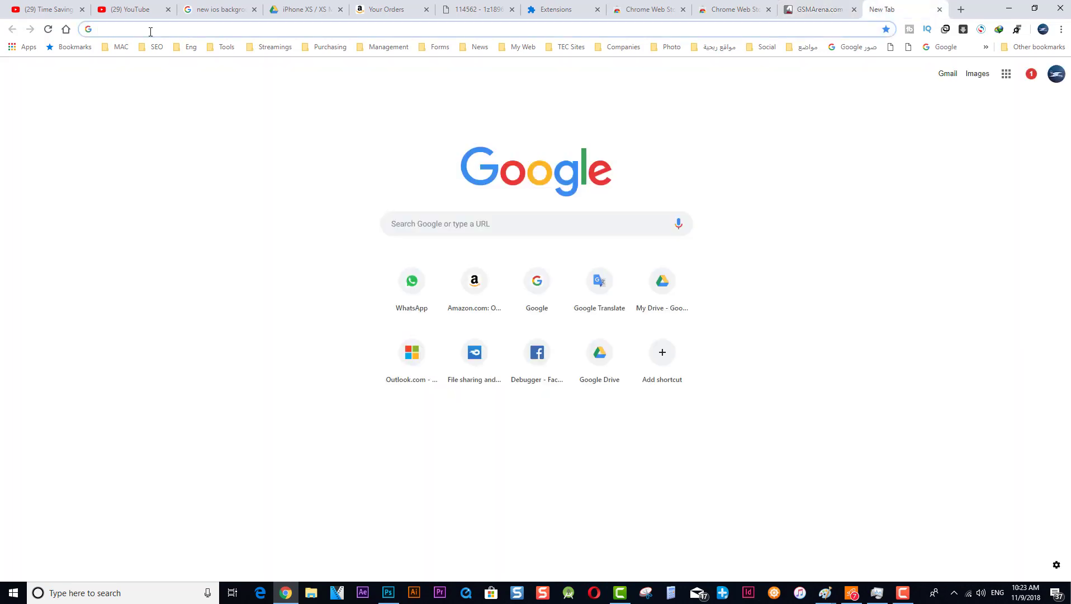
# Step: Search 'free fonts', download Arimo from 1001freefonts.com, and show arimo.zip in Downloads
pyautogui.write('freefont')
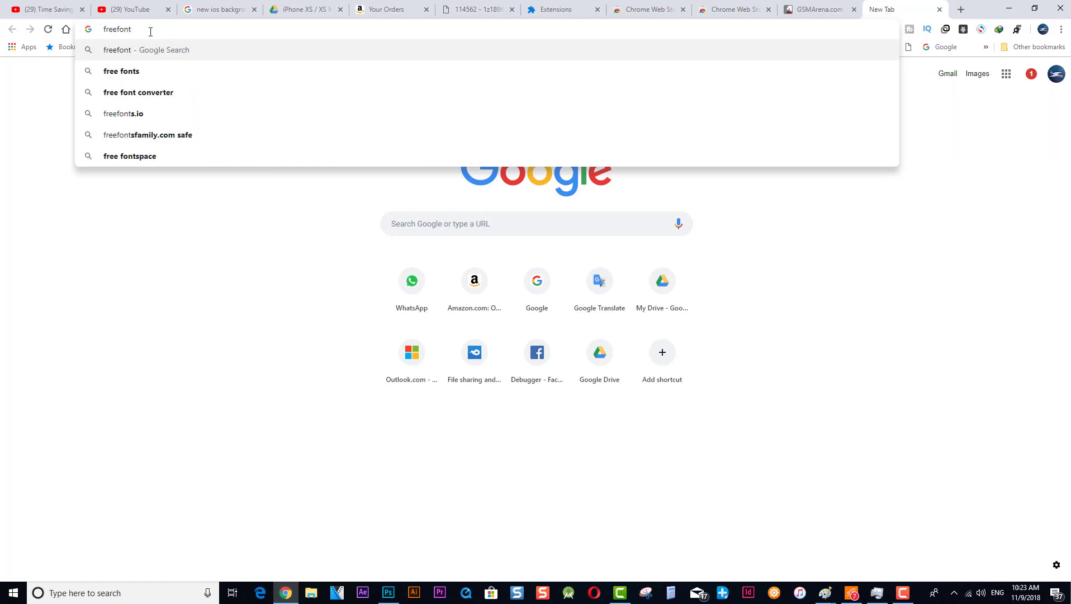
pyautogui.click(122, 71)
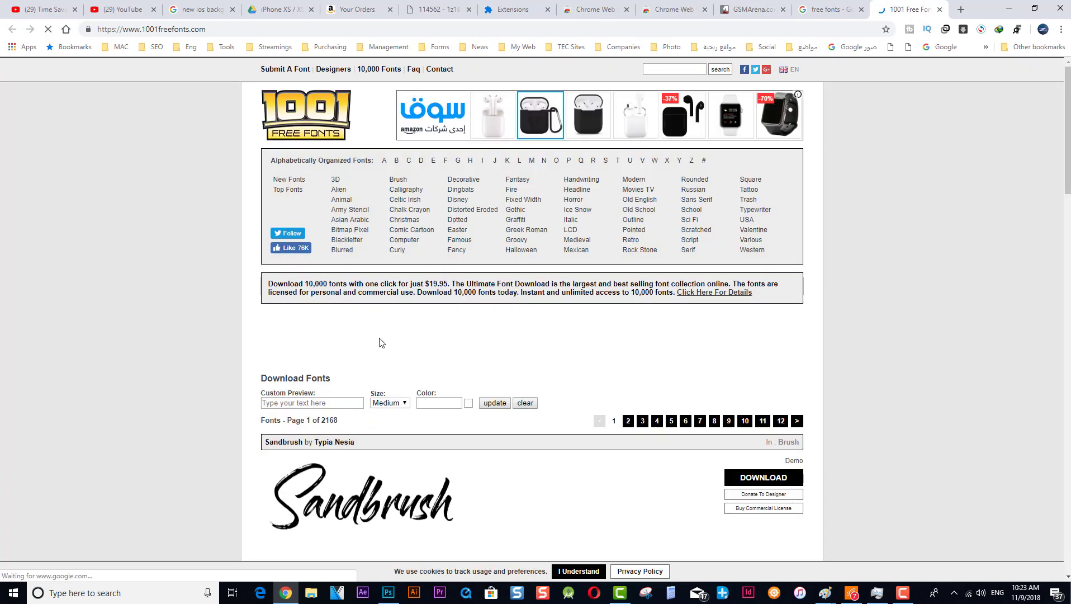
pyautogui.scroll(-3)
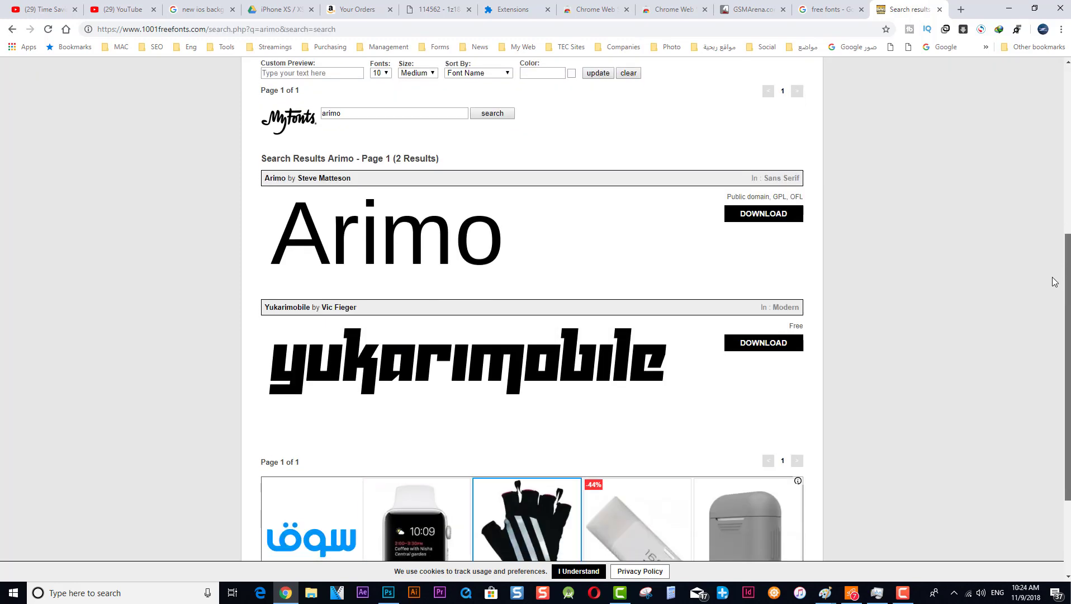
pyautogui.scroll(-3)
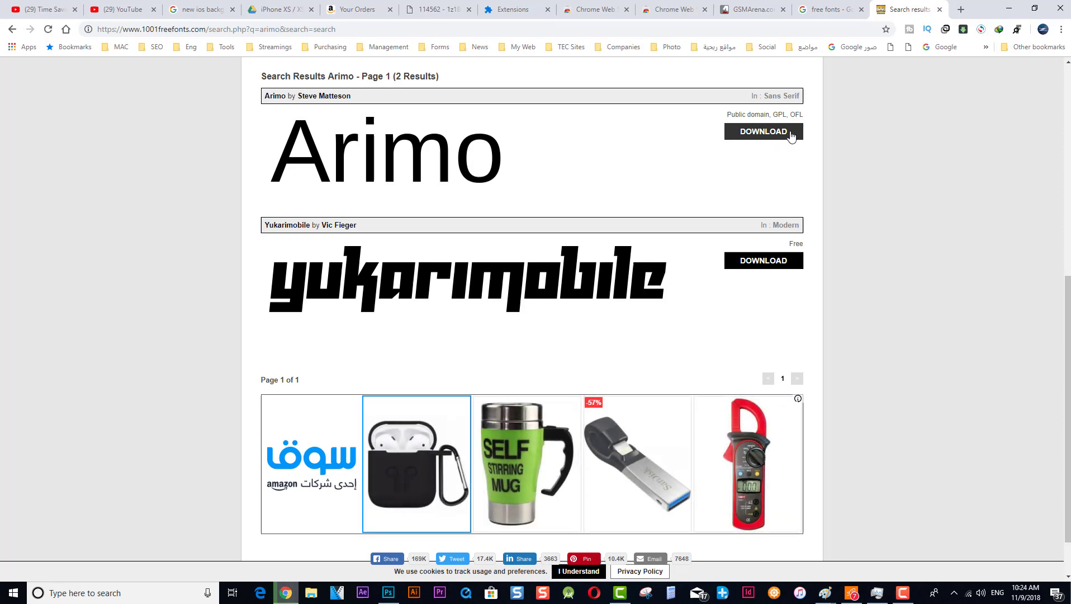
pyautogui.click(764, 132)
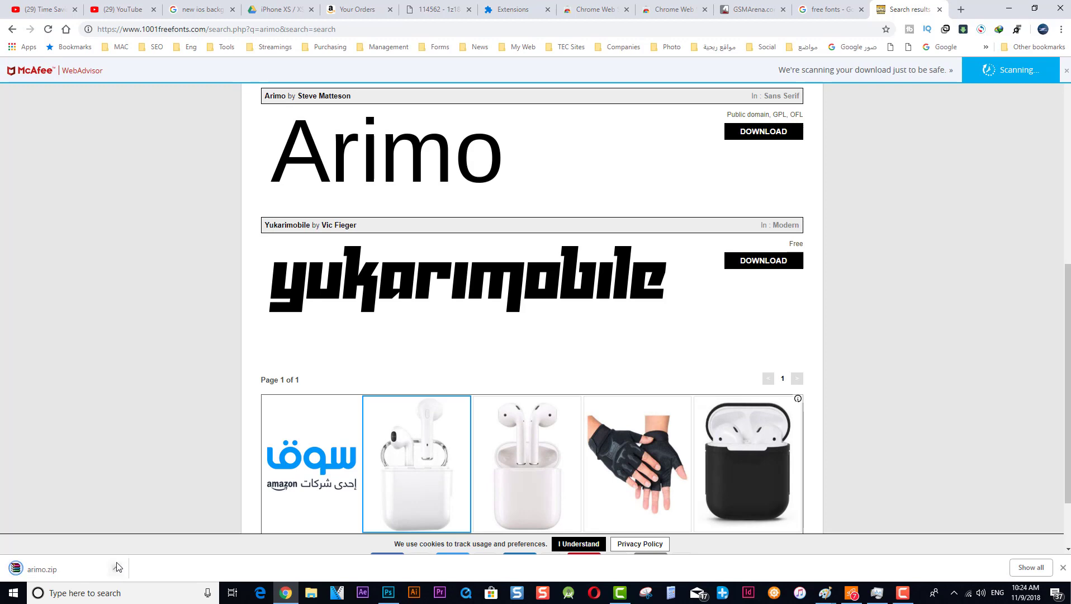
pyautogui.click(527, 463)
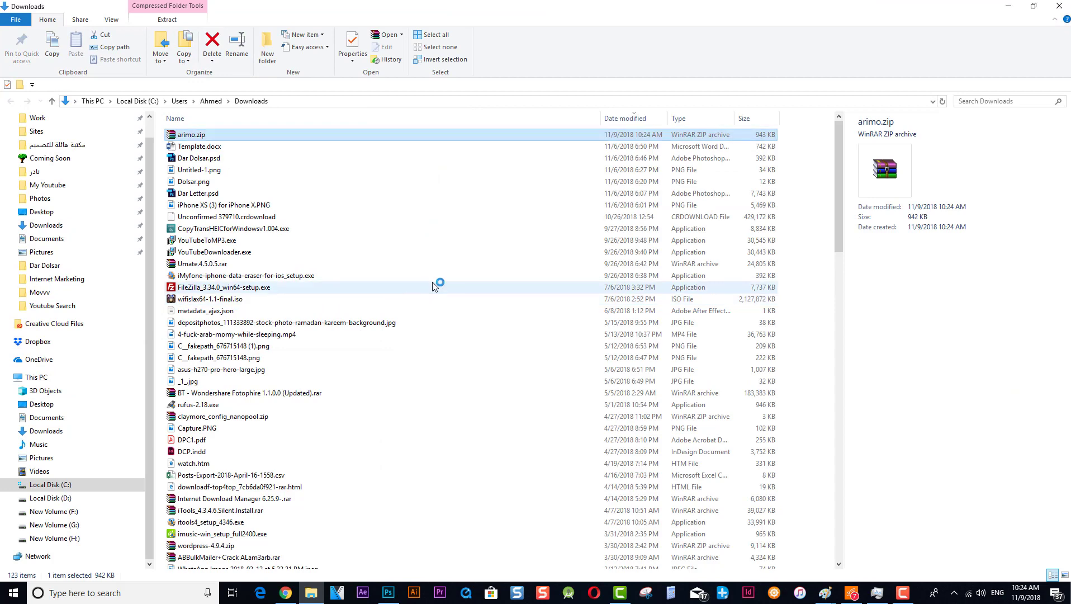
# Step: Open arimo.zip in WinRAR, install Arimo-Bold.ttf, and show the desktop
pyautogui.doubleClick(191, 135)
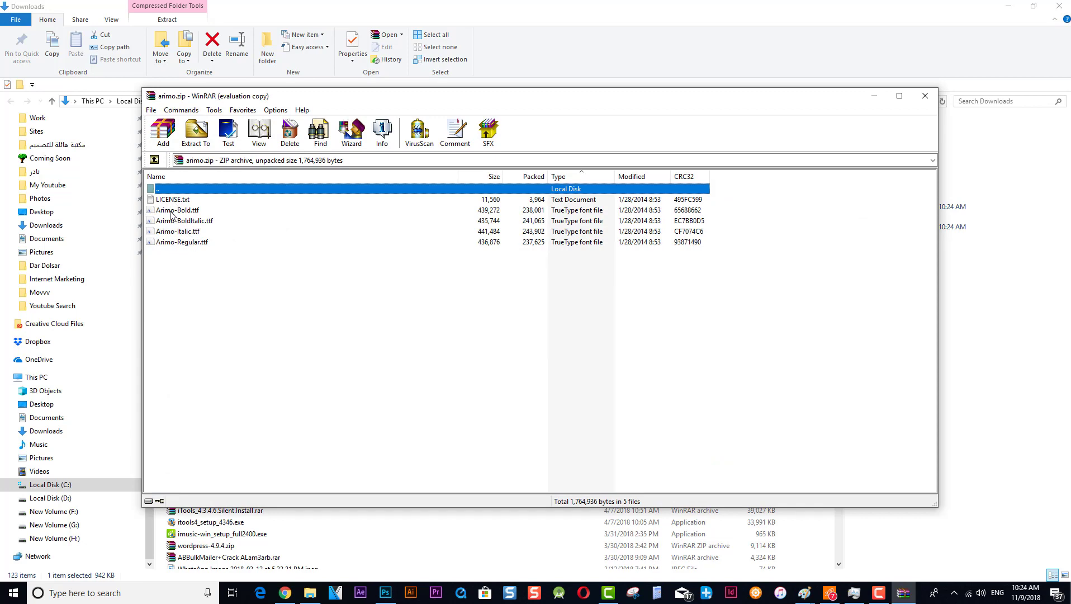
pyautogui.doubleClick(178, 209)
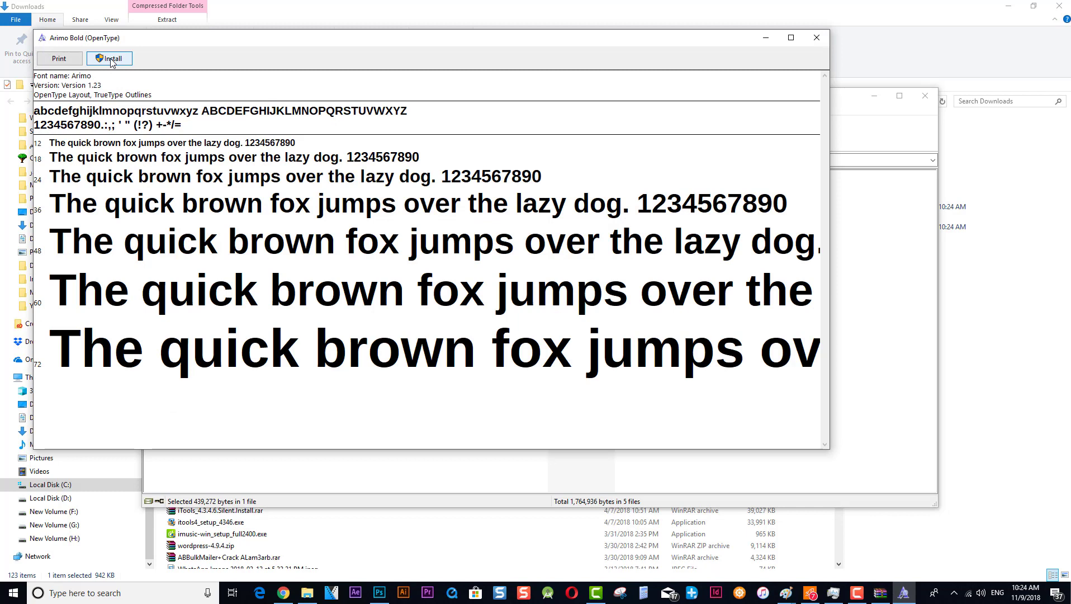
pyautogui.click(108, 58)
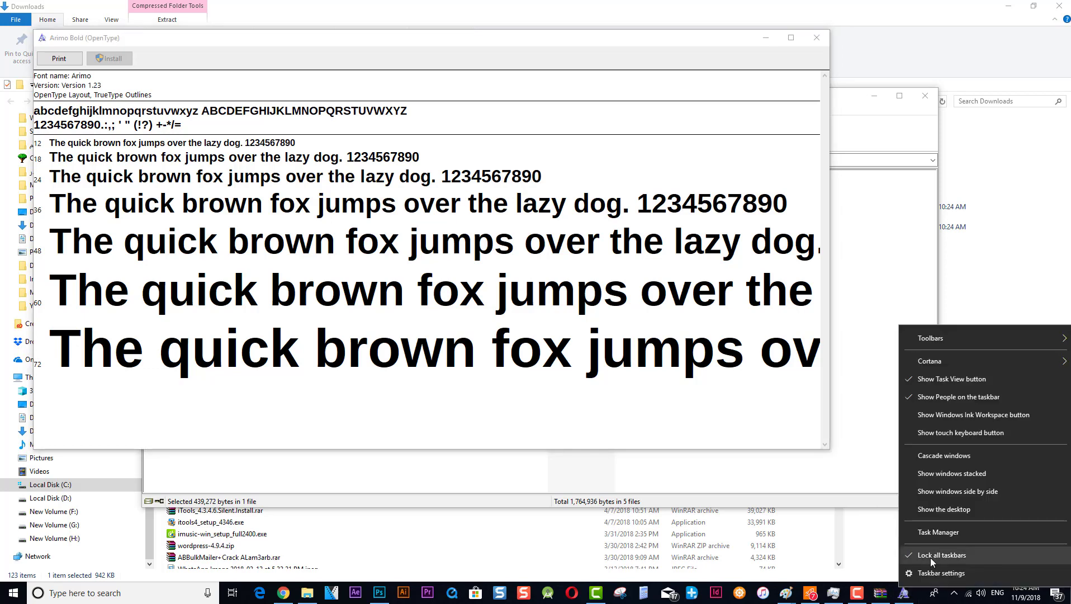
pyautogui.click(945, 508)
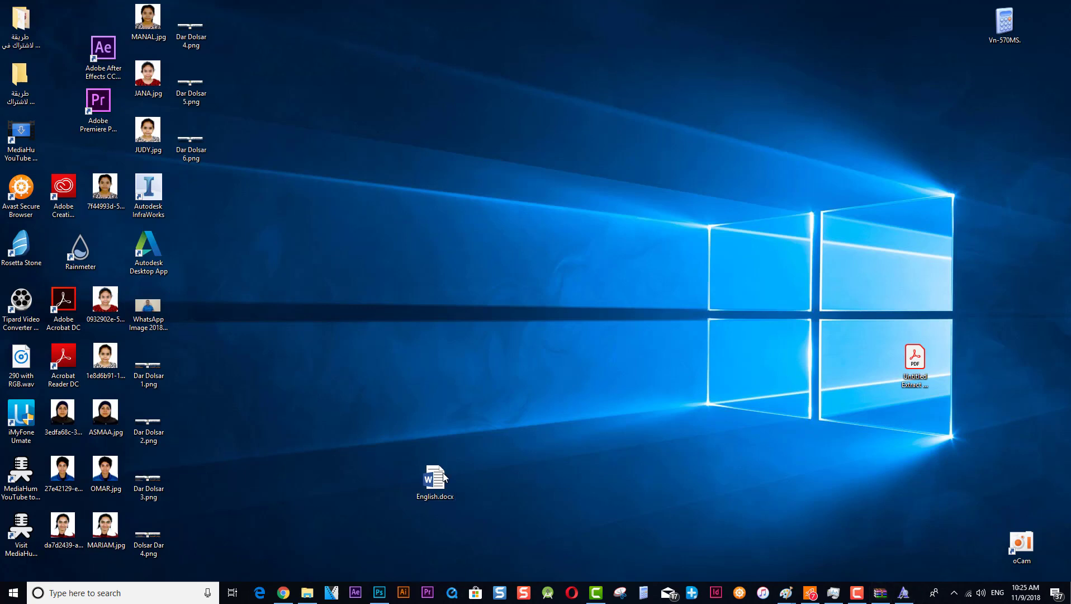
pyautogui.moveTo(591, 372)
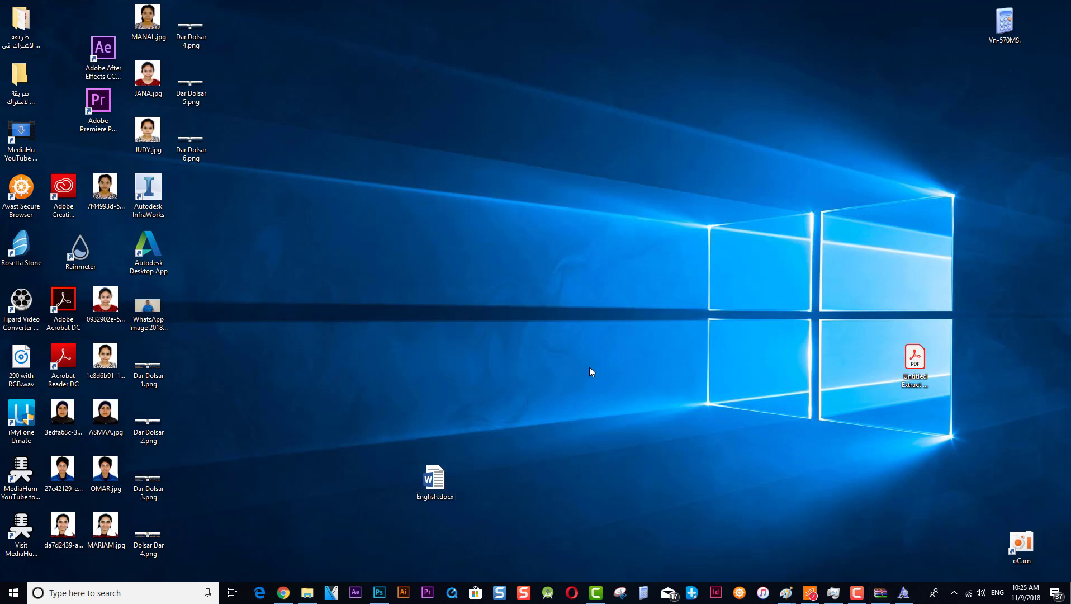
# Step: Open English.docx maximized and select the 'Time Saving world' heading set in Arimo 45
pyautogui.doubleClick(435, 478)
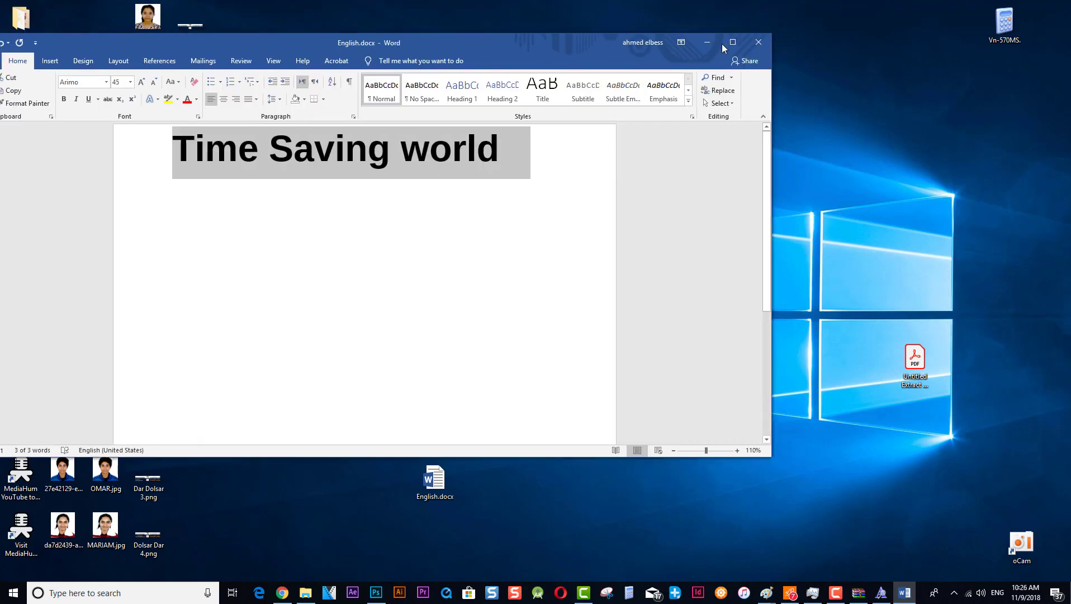
pyautogui.click(732, 43)
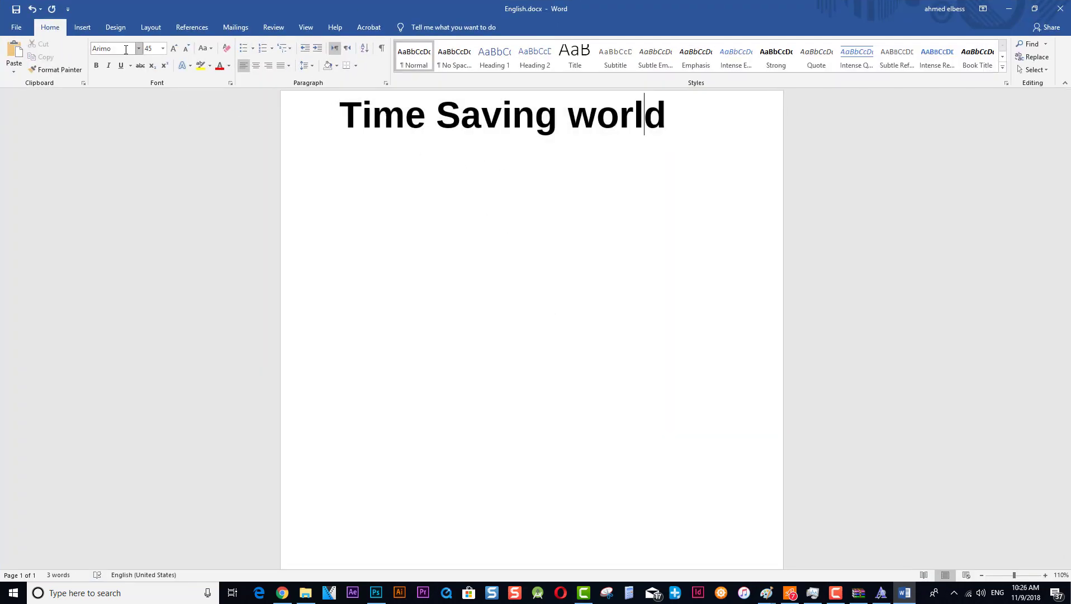
pyautogui.doubleClick(493, 114)
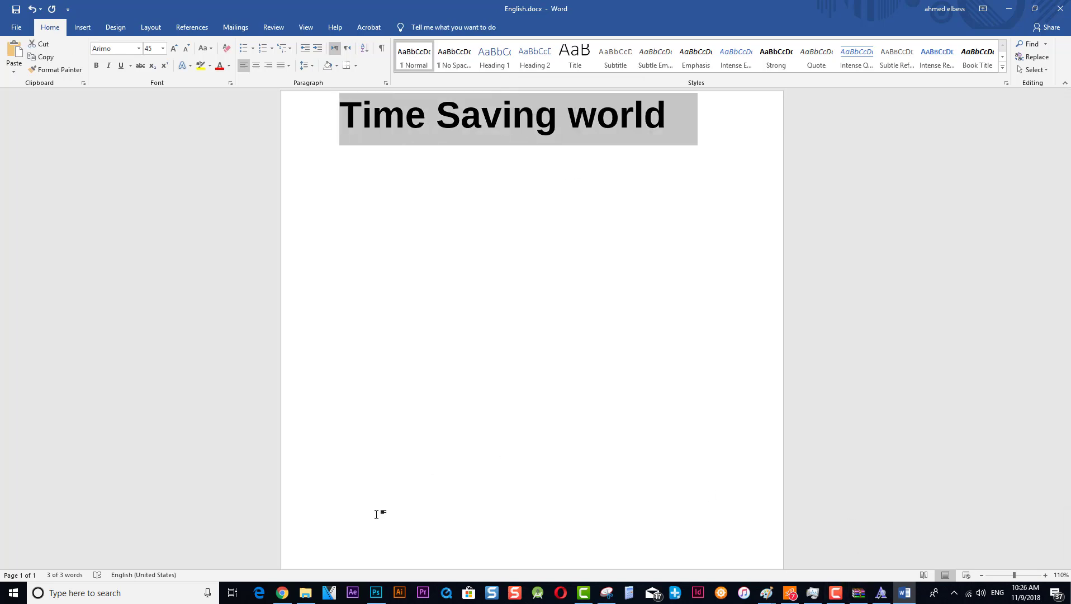
# Step: Snip the 'Time Saving world' heading with Snipping Tool and save it as Capture.PNG in Pictures
pyautogui.click(89, 592)
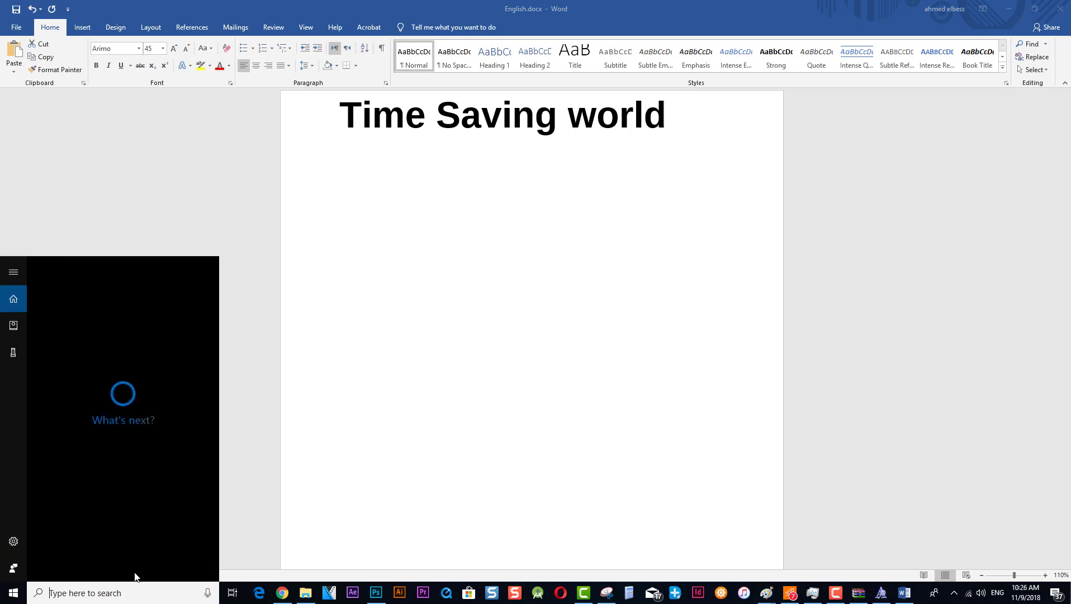
pyautogui.write('sni')
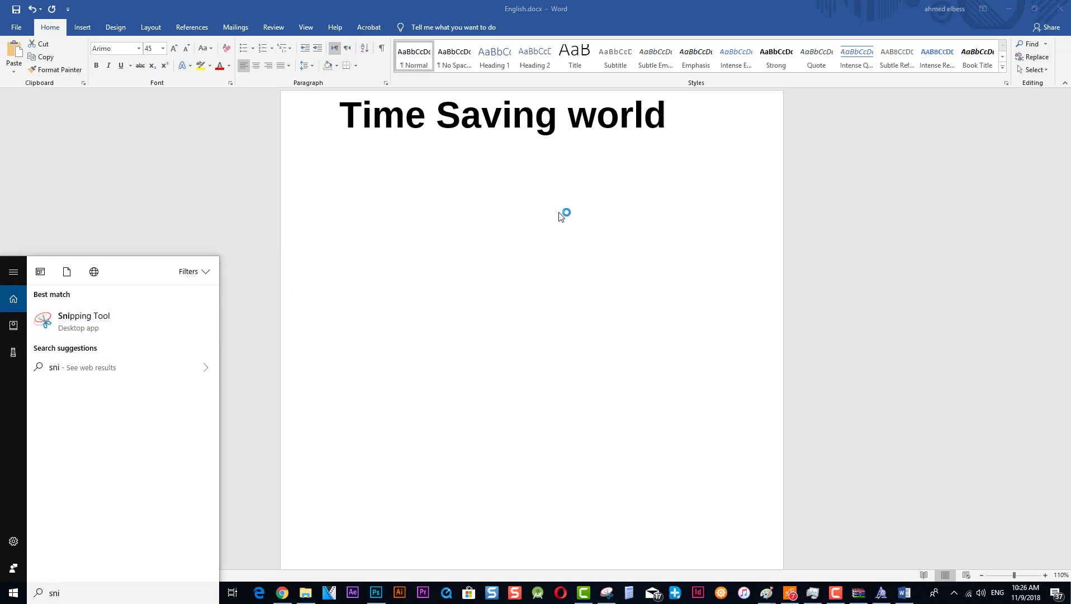
pyautogui.moveTo(622, 205)
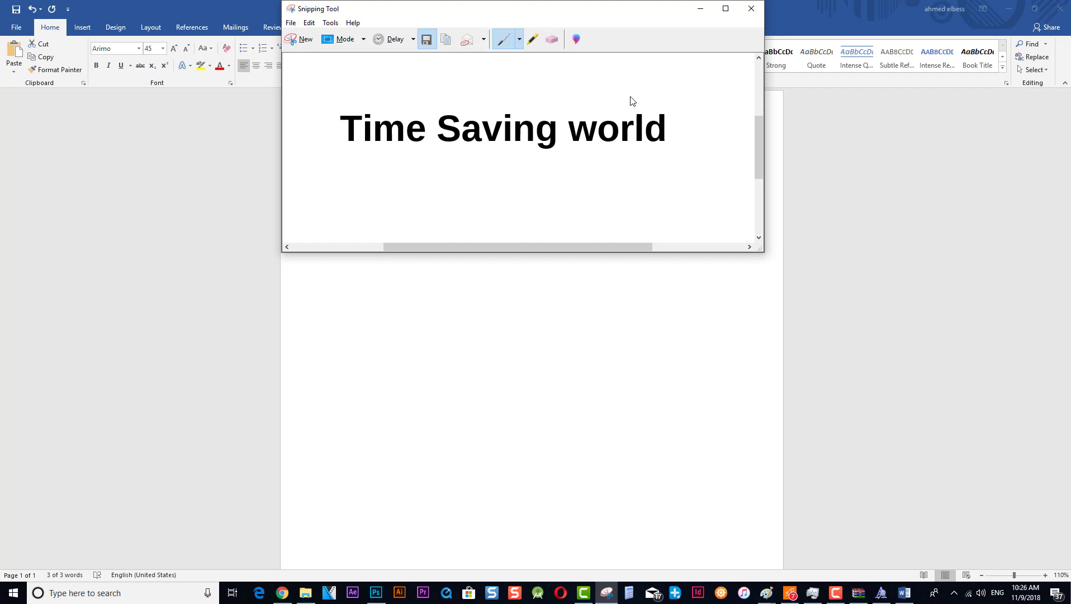
pyautogui.click(425, 39)
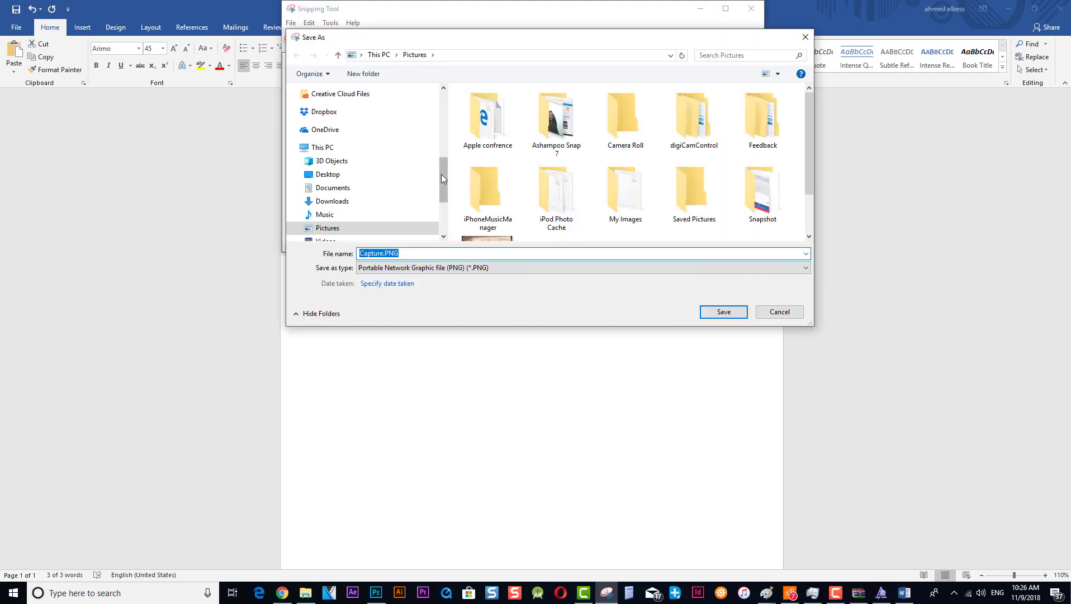
pyautogui.click(723, 312)
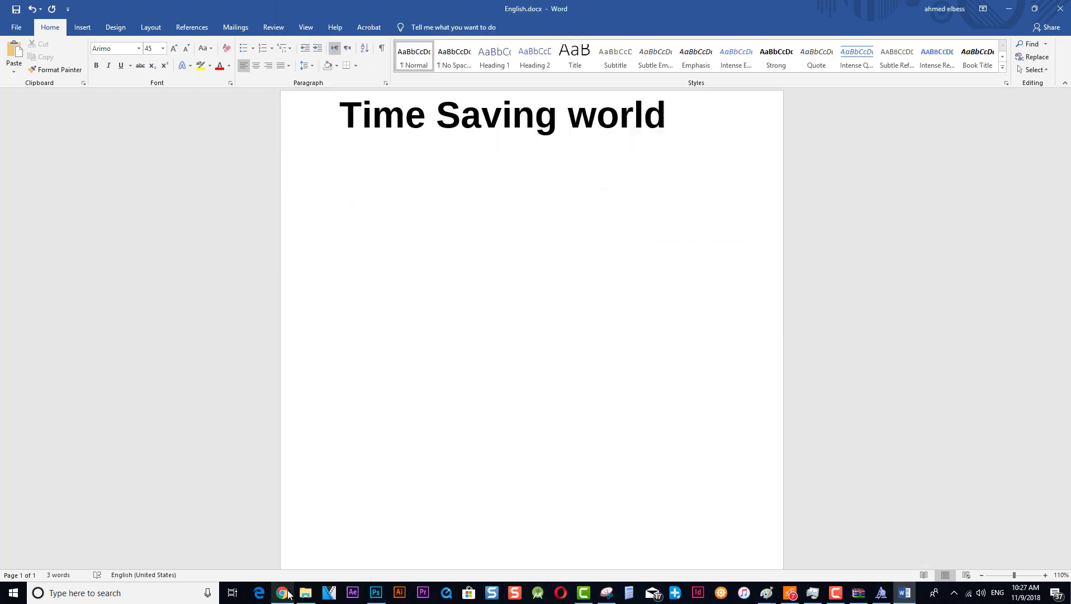
# Step: Back in Chrome, open the WhatTheFont « MyFonts search result and scroll to its upload area
pyautogui.click(282, 593)
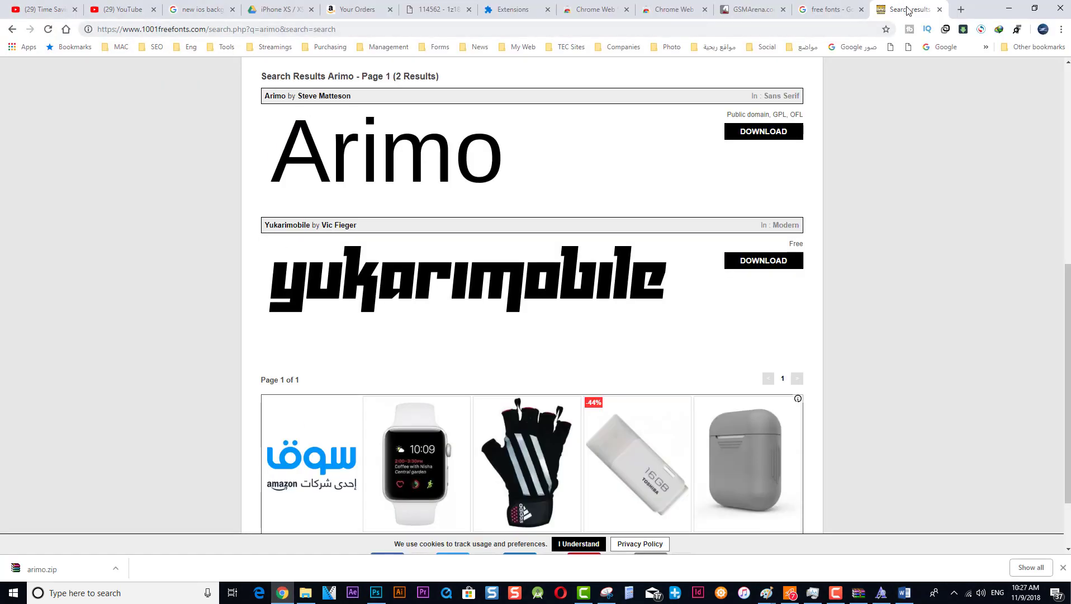
pyautogui.click(828, 9)
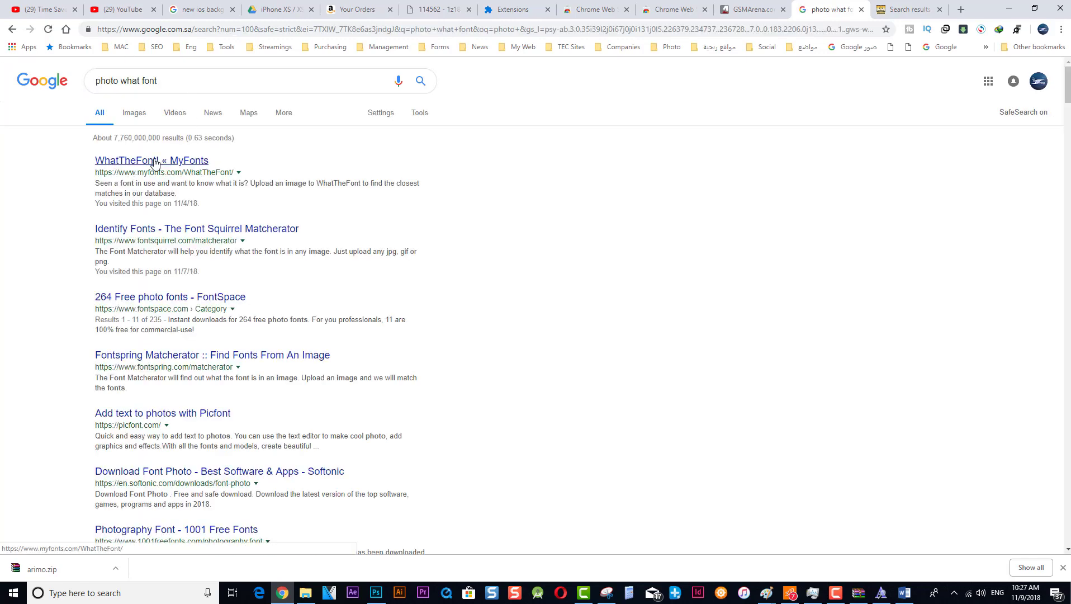
pyautogui.click(151, 160)
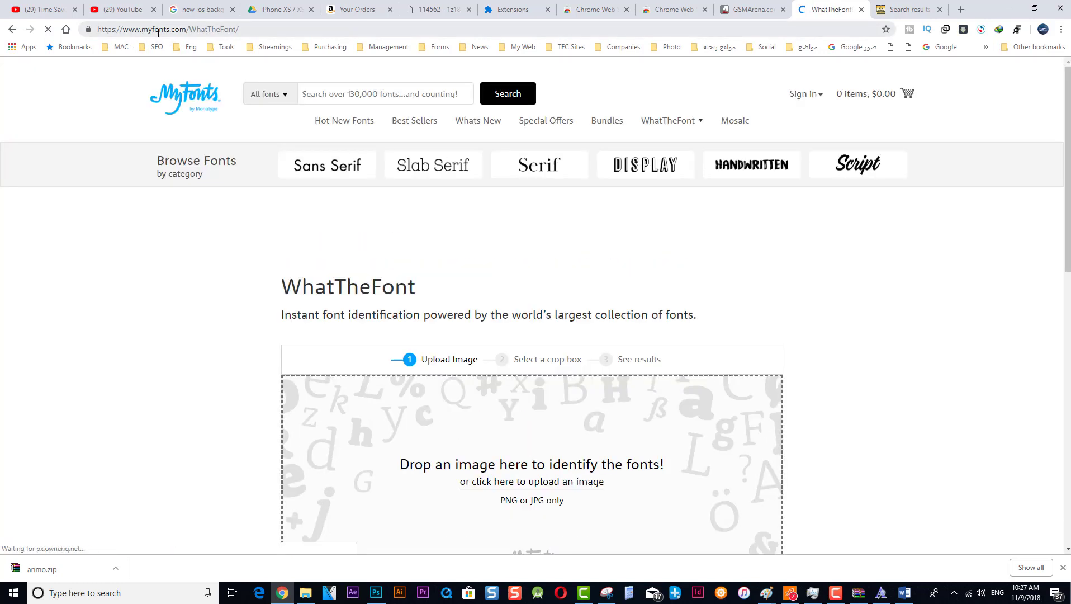
pyautogui.scroll(-3)
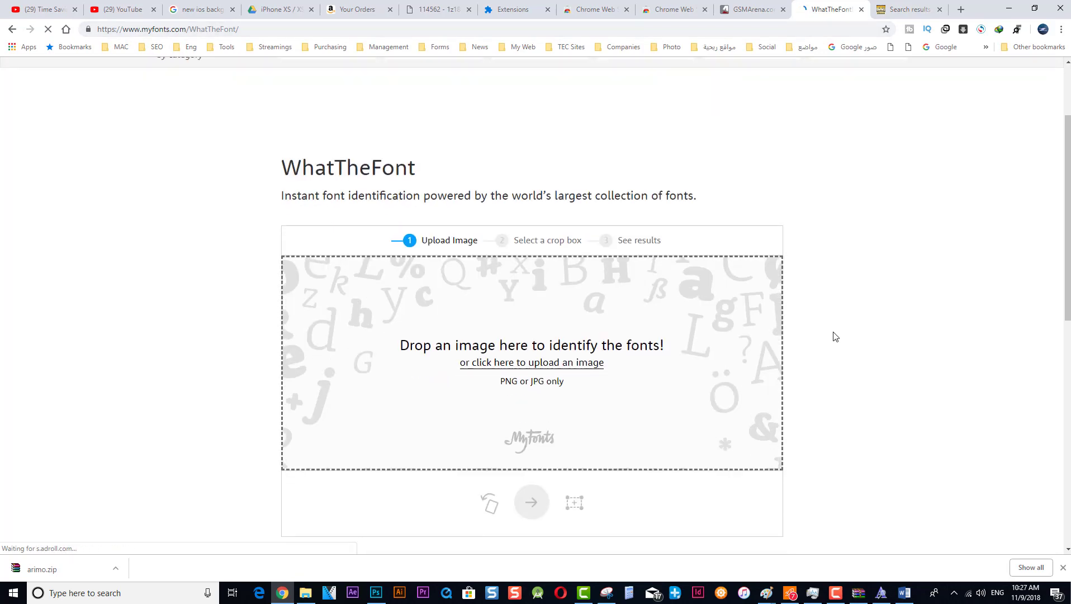
pyautogui.scroll(-3)
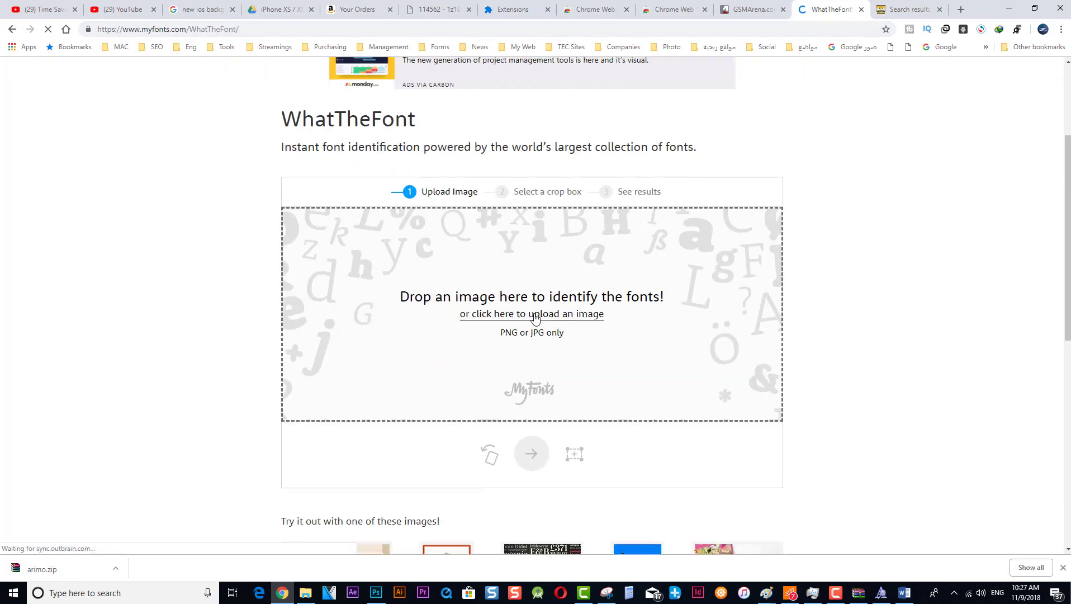
# Step: Upload the 'Time Saving world' screenshot and submit the cropped heading, yielding matches like Ascender Sans WGL Bold
pyautogui.click(532, 313)
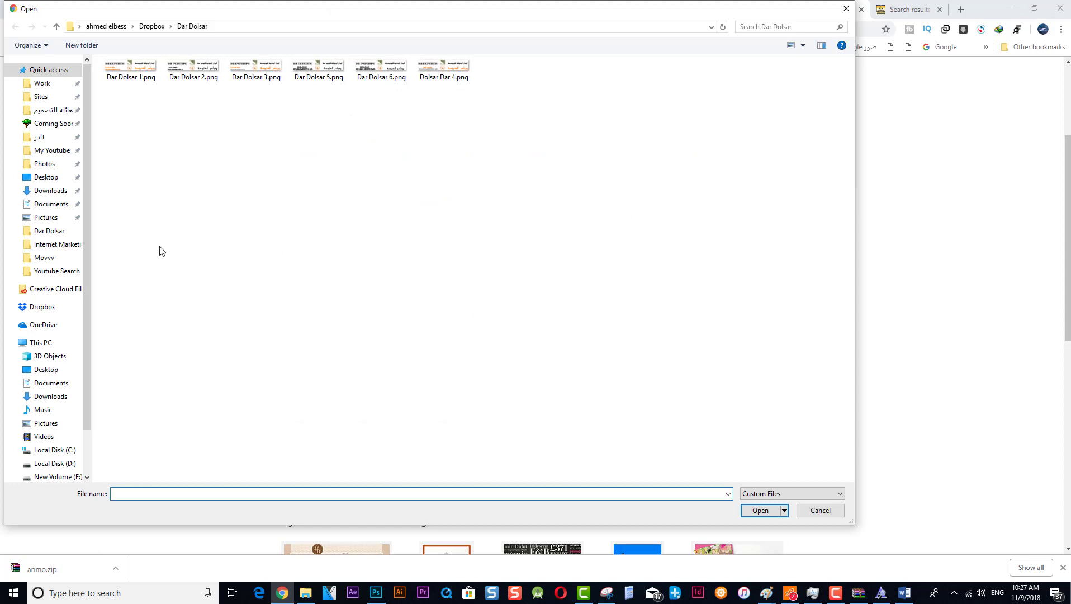
pyautogui.scroll(-3)
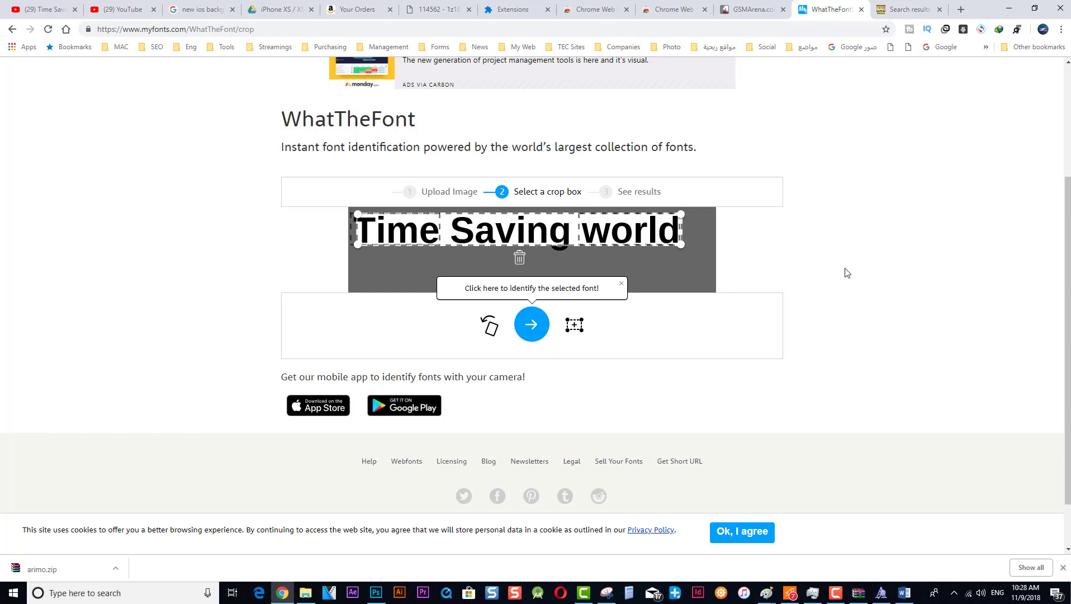
pyautogui.scroll(-3)
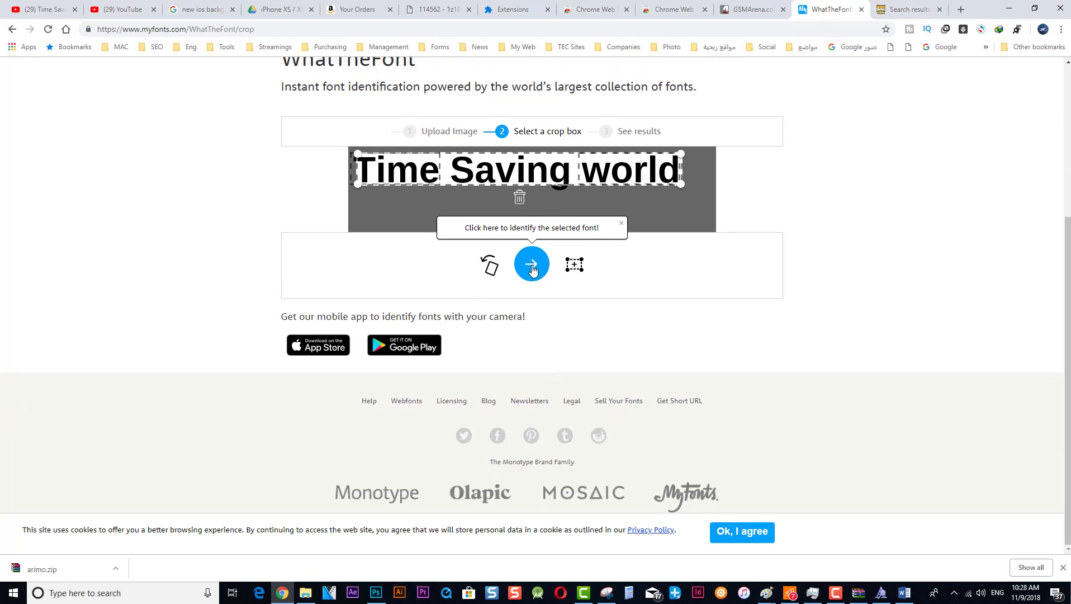
pyautogui.click(532, 264)
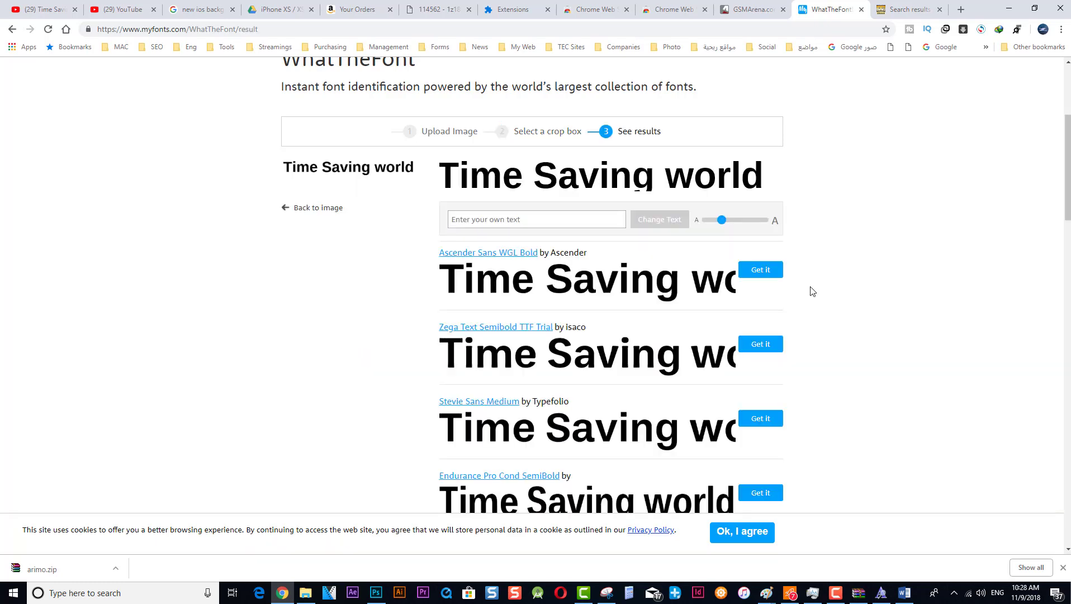
# Step: Browse matches such as Zega Text Semibold and Maxima Now TB Pro, then return to the YouTube channel
pyautogui.scroll(-3)
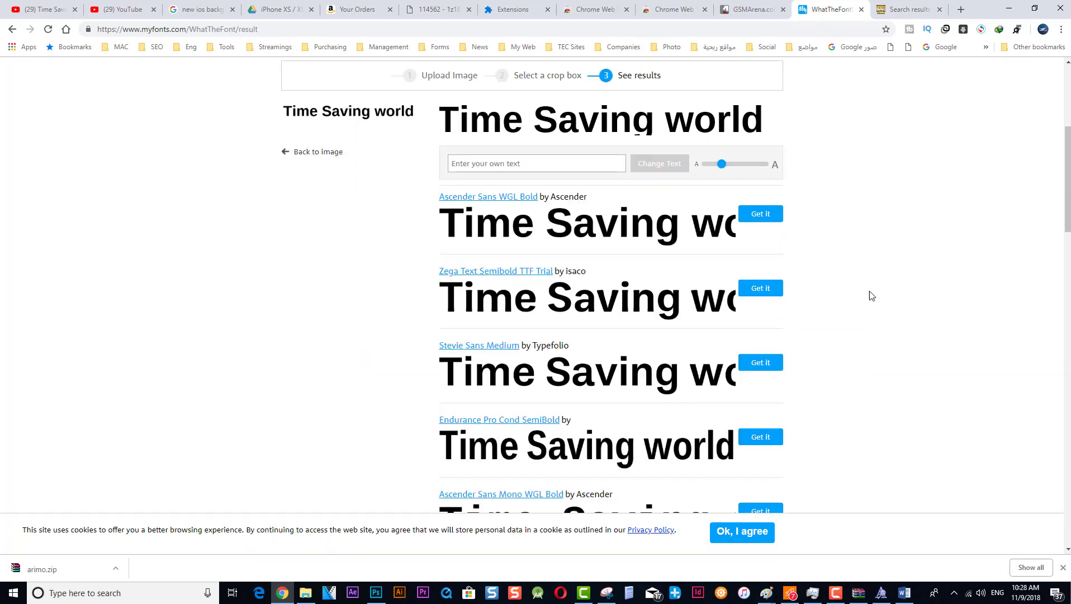
pyautogui.scroll(-3)
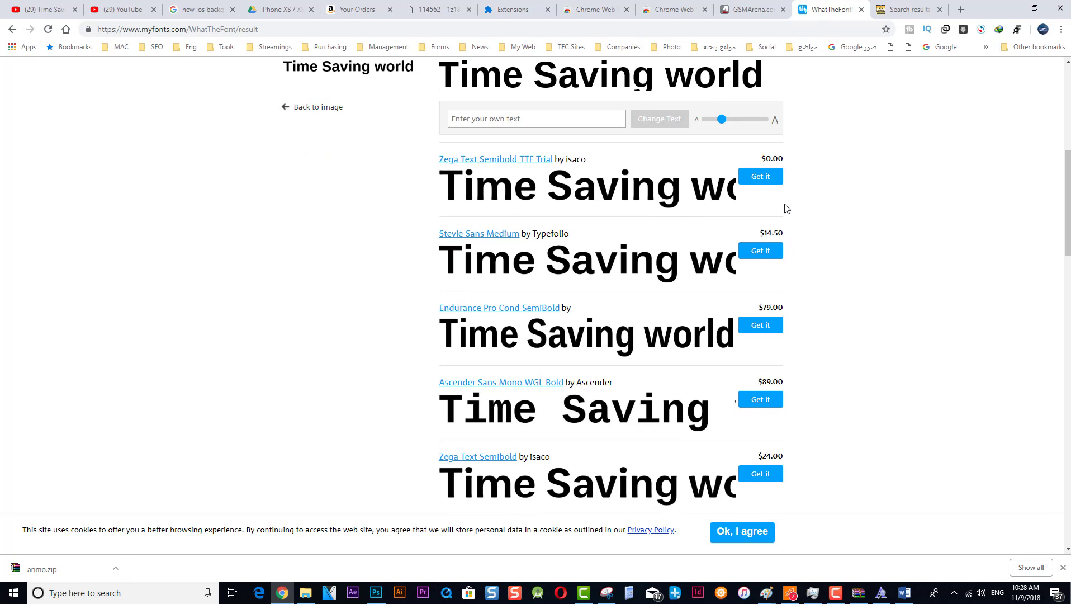
pyautogui.moveTo(512, 268)
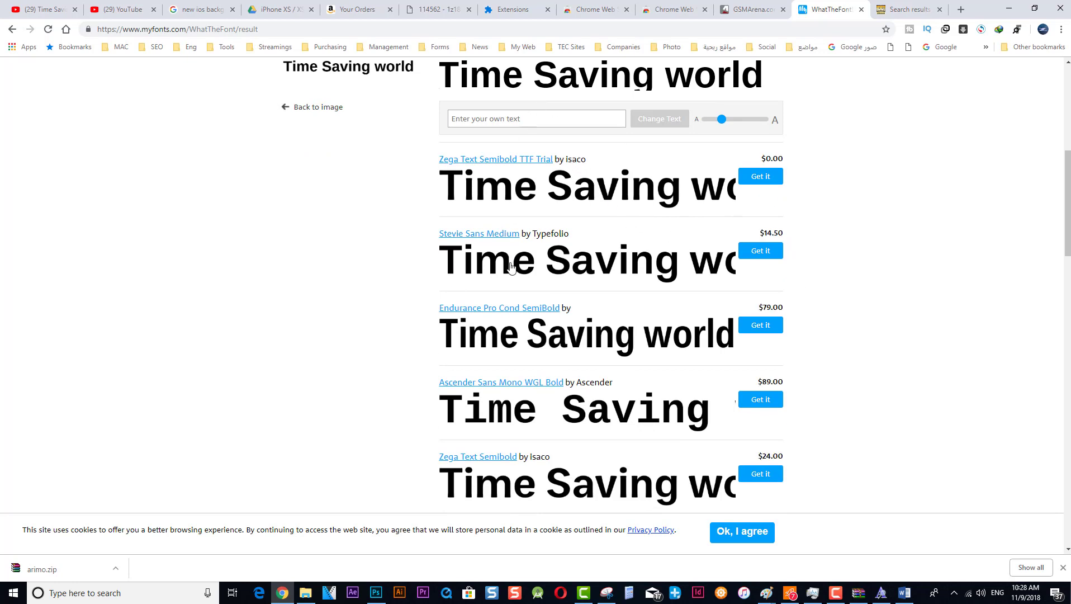
pyautogui.scroll(-3)
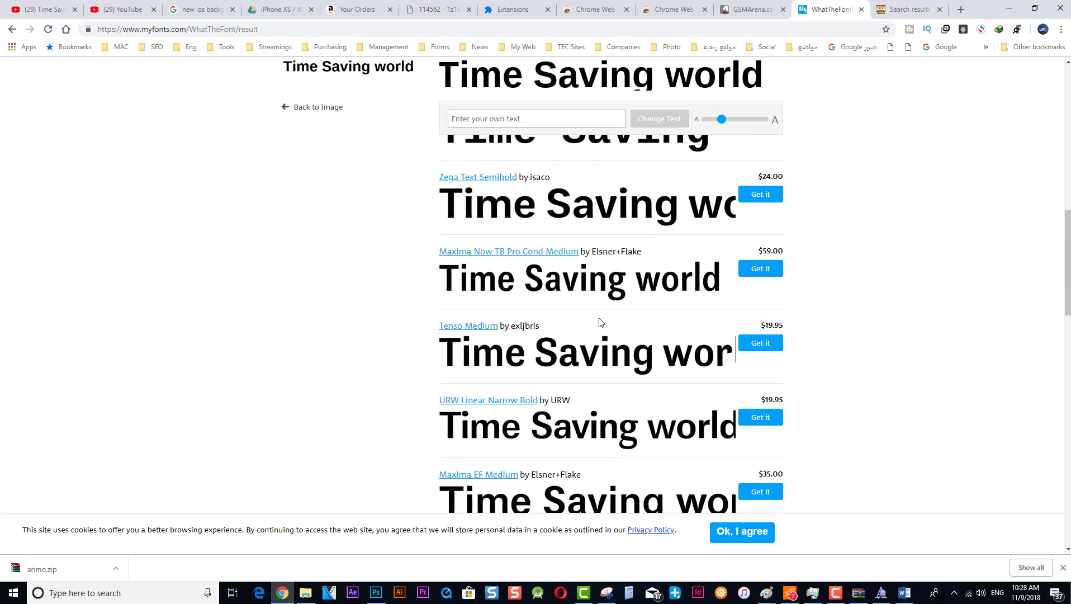
pyautogui.scroll(-3)
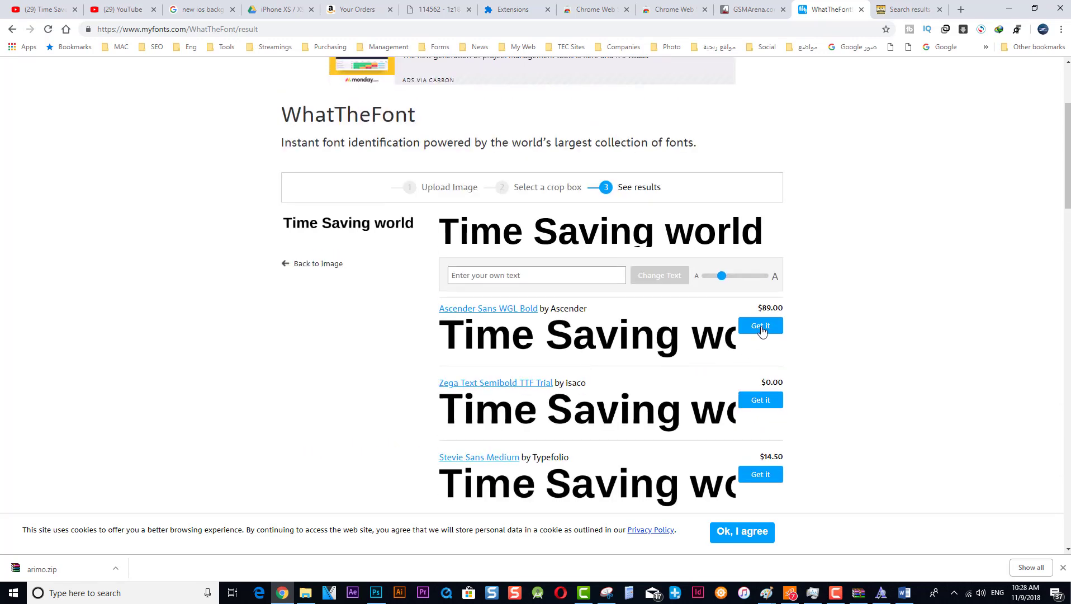
pyautogui.scroll(-3)
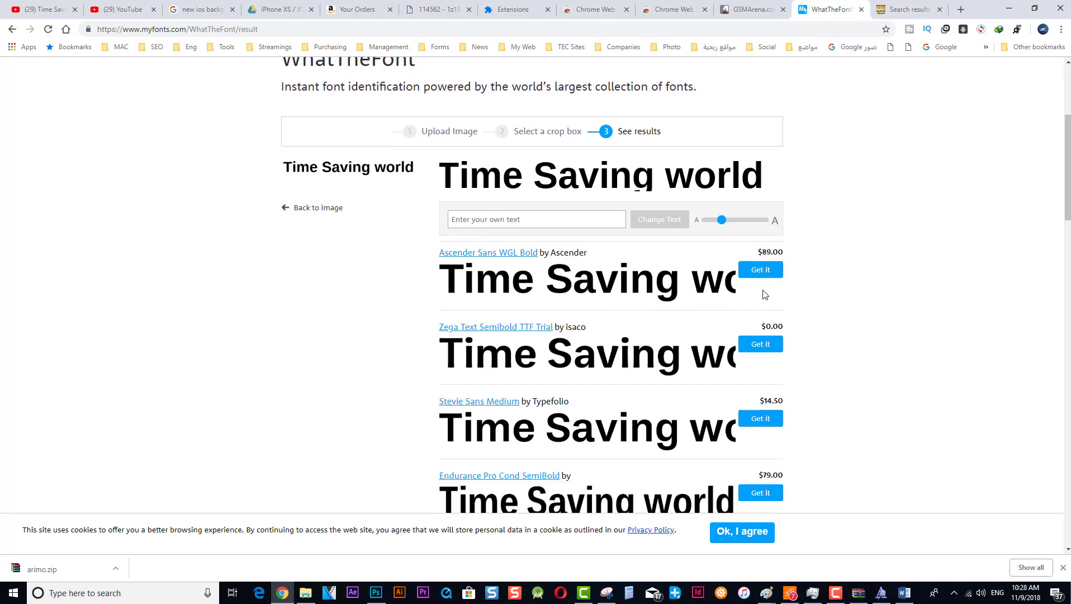
pyautogui.scroll(-3)
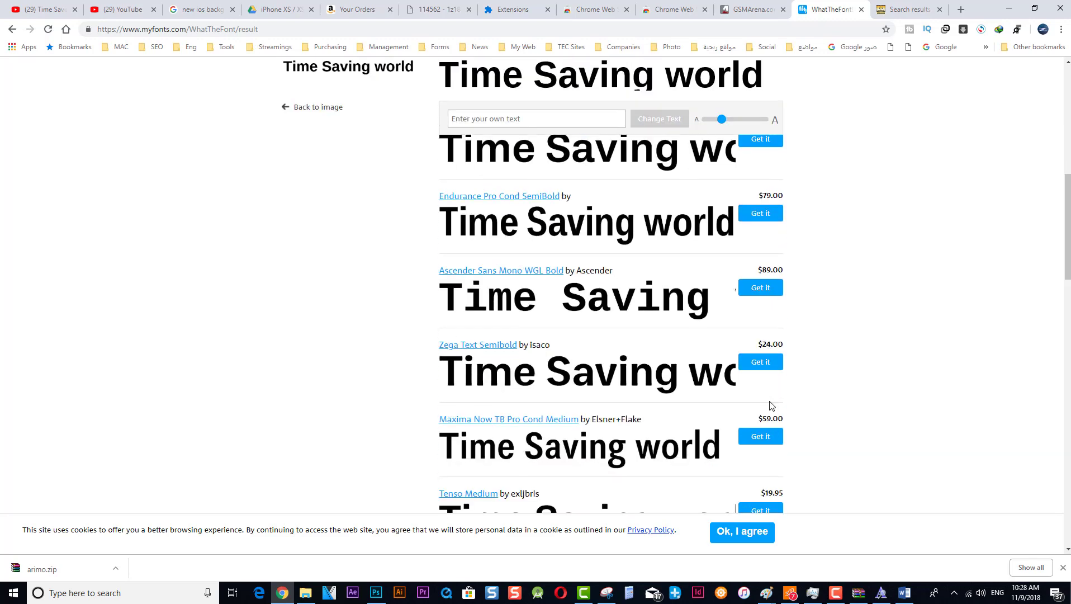
pyautogui.scroll(-3)
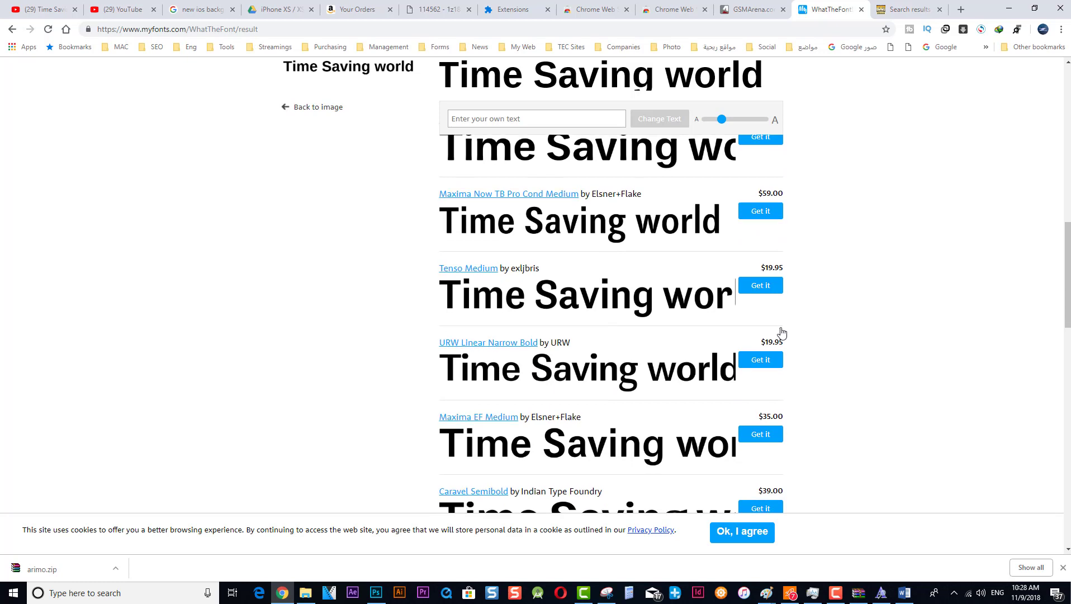
pyautogui.scroll(-3)
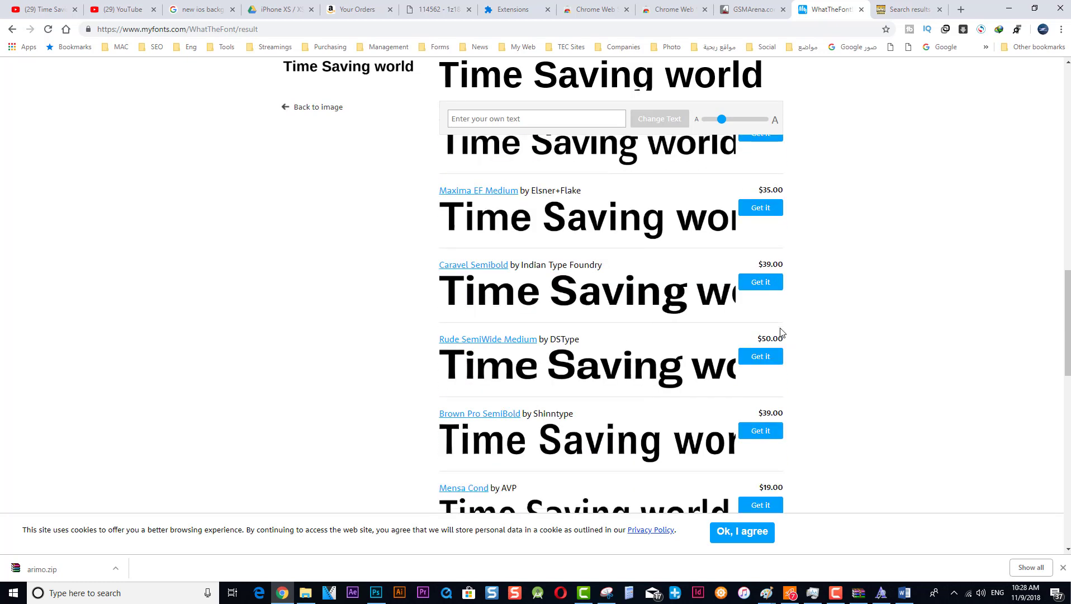
pyautogui.scroll(-3)
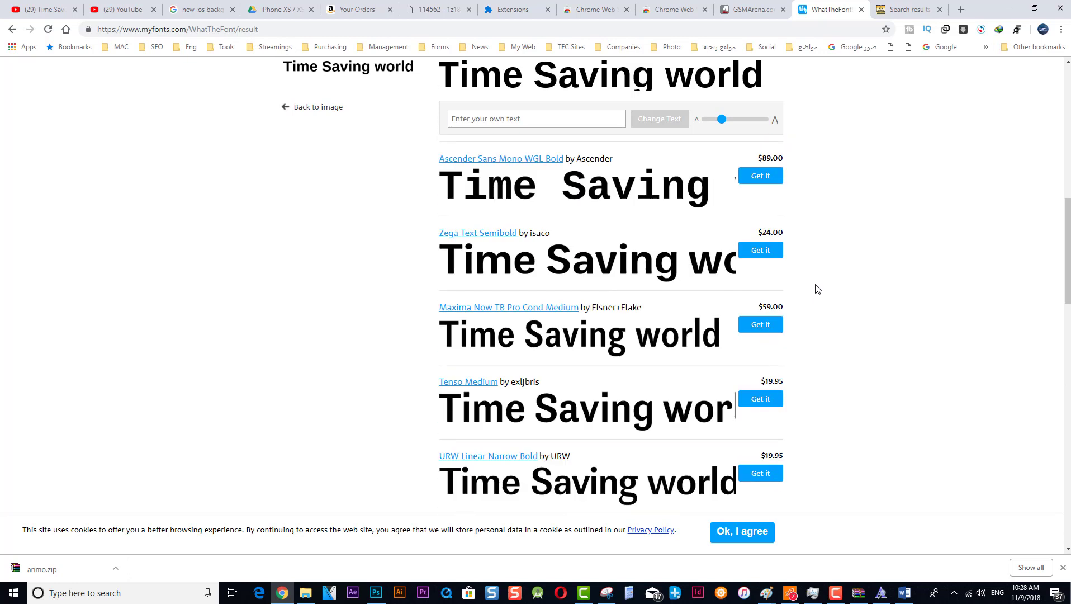
pyautogui.click(41, 9)
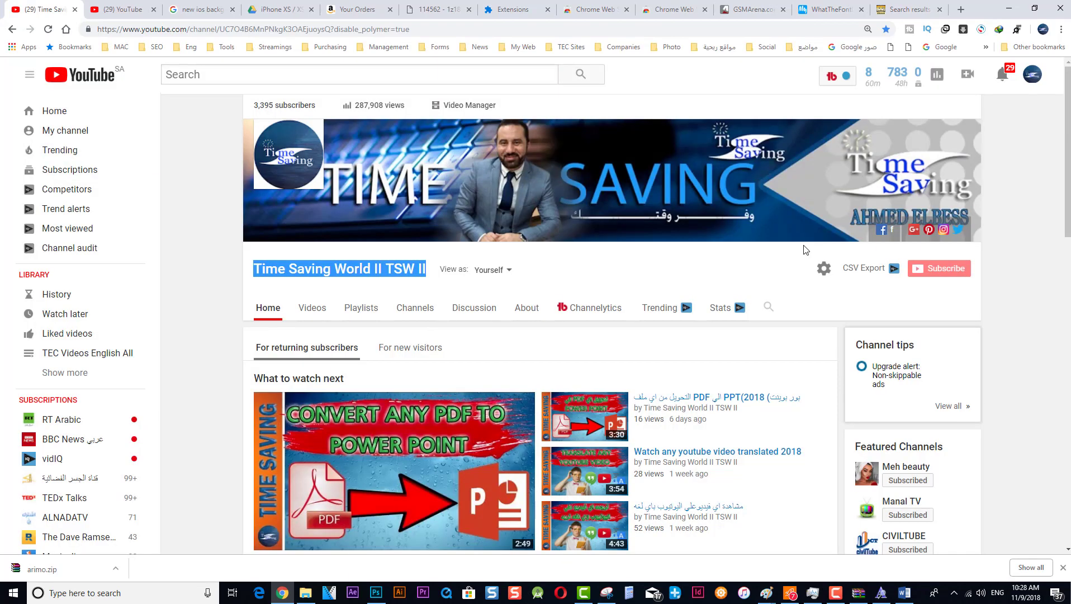